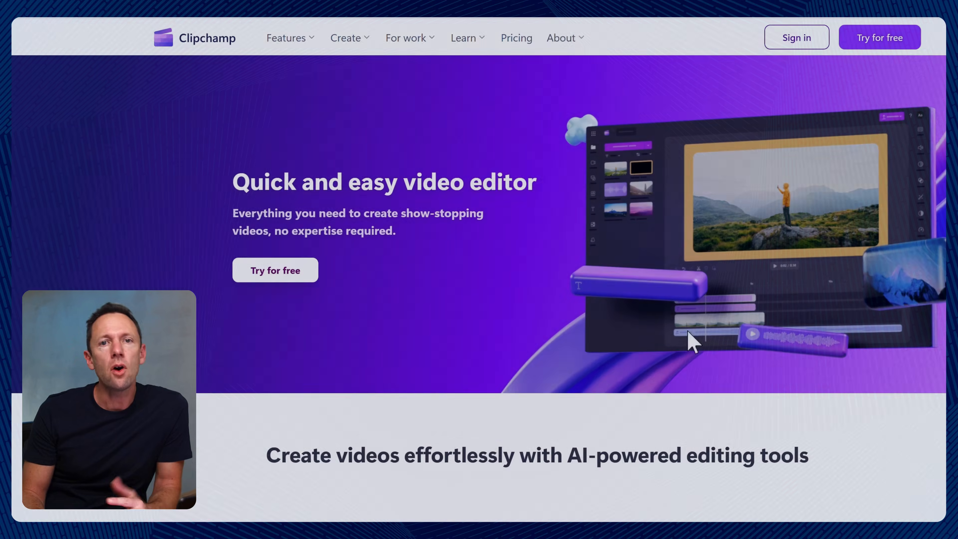
Browse the Clipchamp home page and start a project from the Record yourself card
scroll("down", 3)
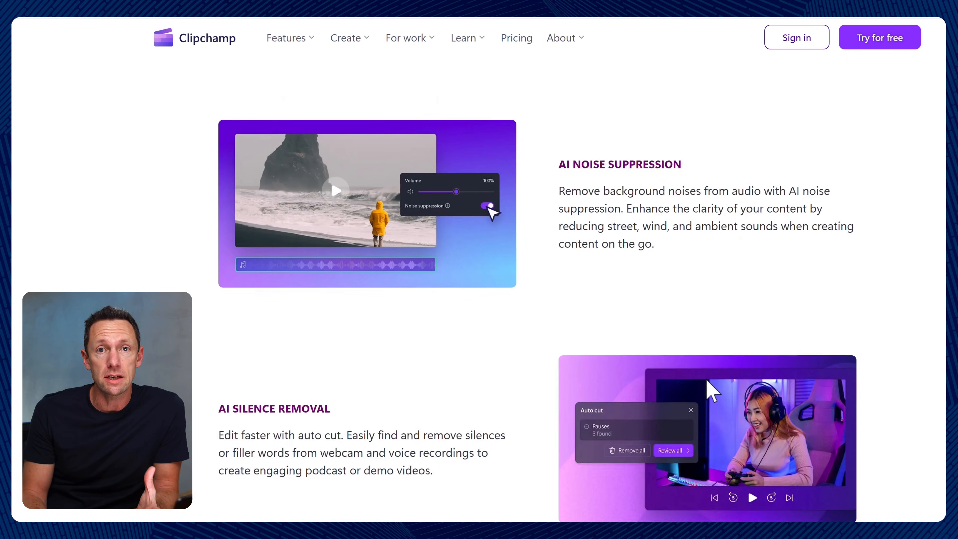
scroll("down", 3)
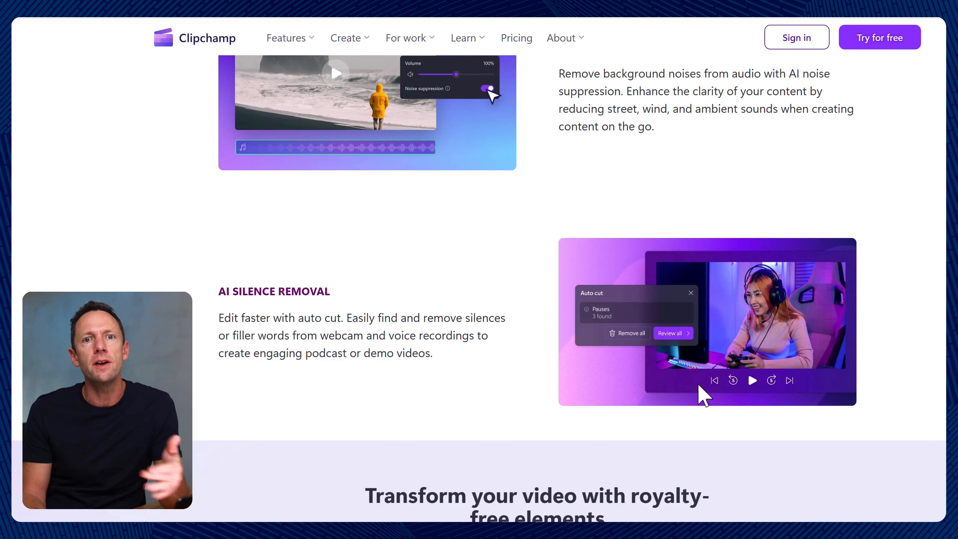
mouse_move(678, 363)
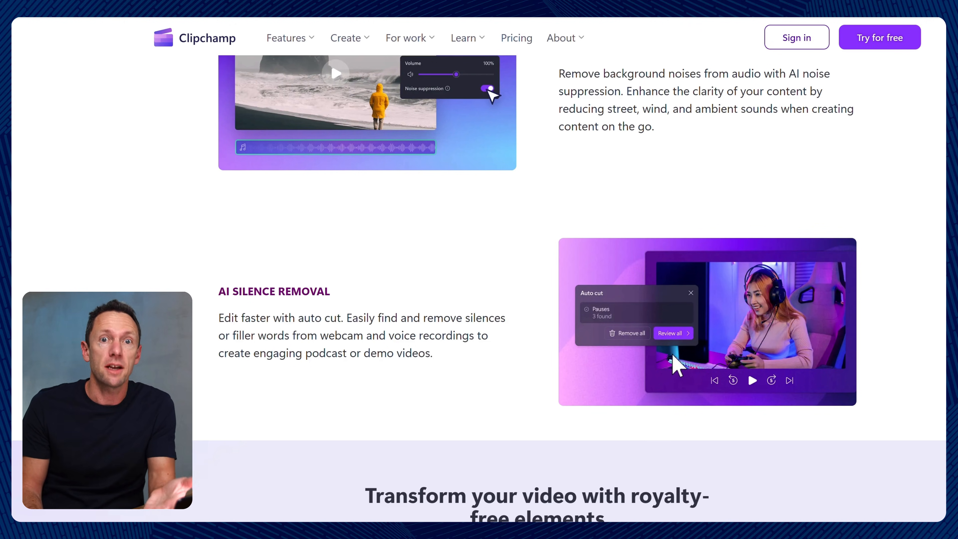
scroll("up", 3)
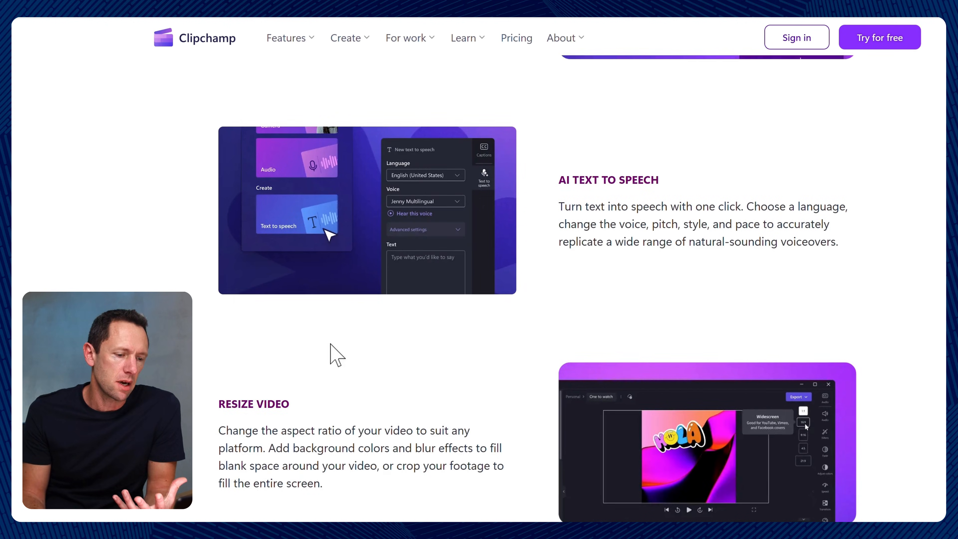
scroll("down", 3)
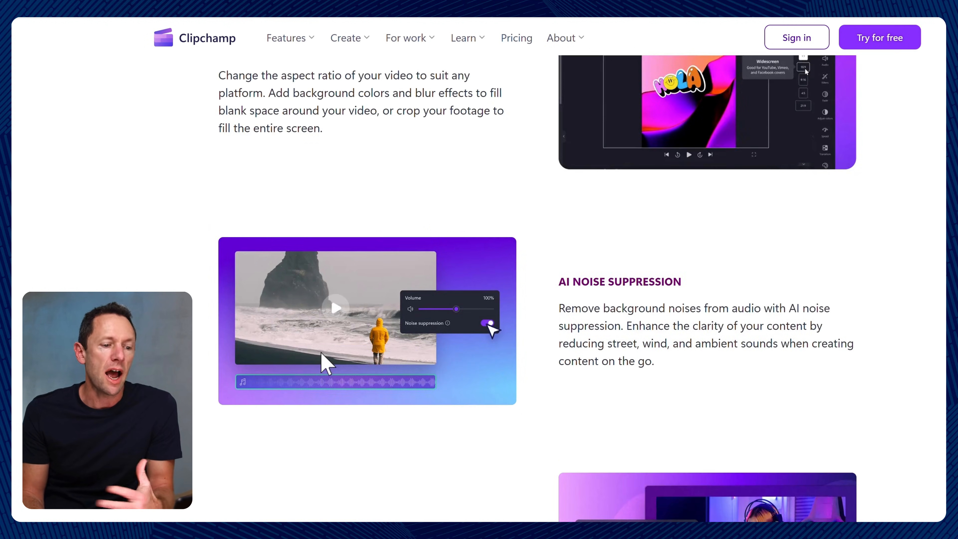
scroll("down", 3)
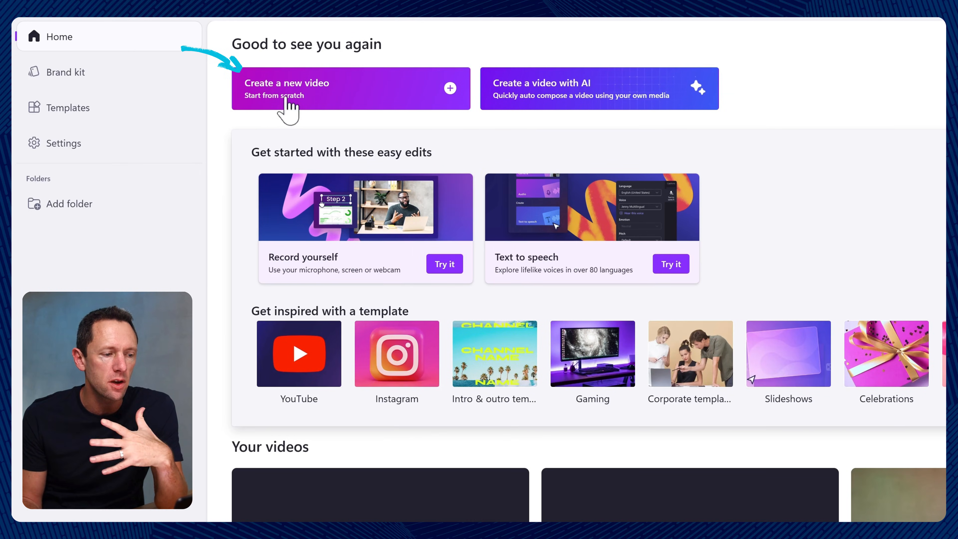
mouse_move(477, 208)
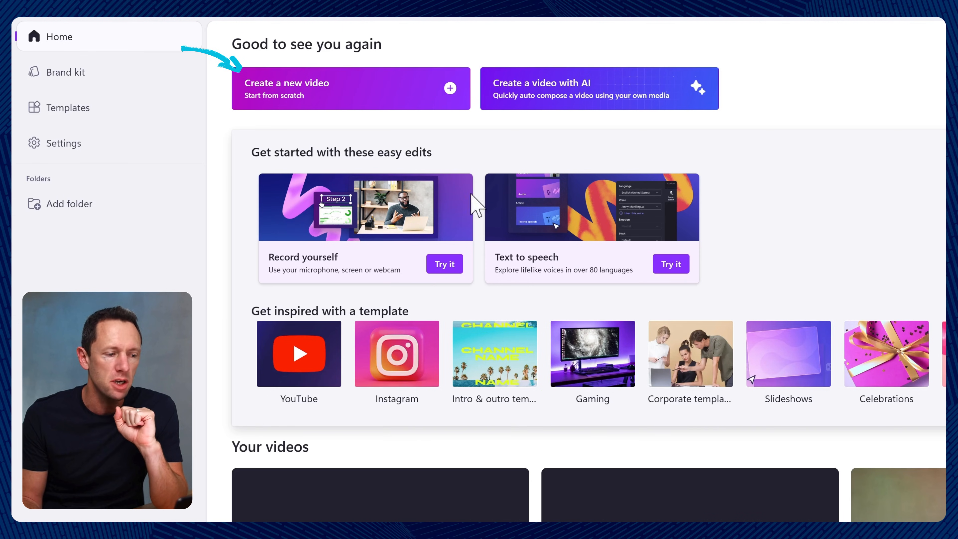
mouse_move(420, 246)
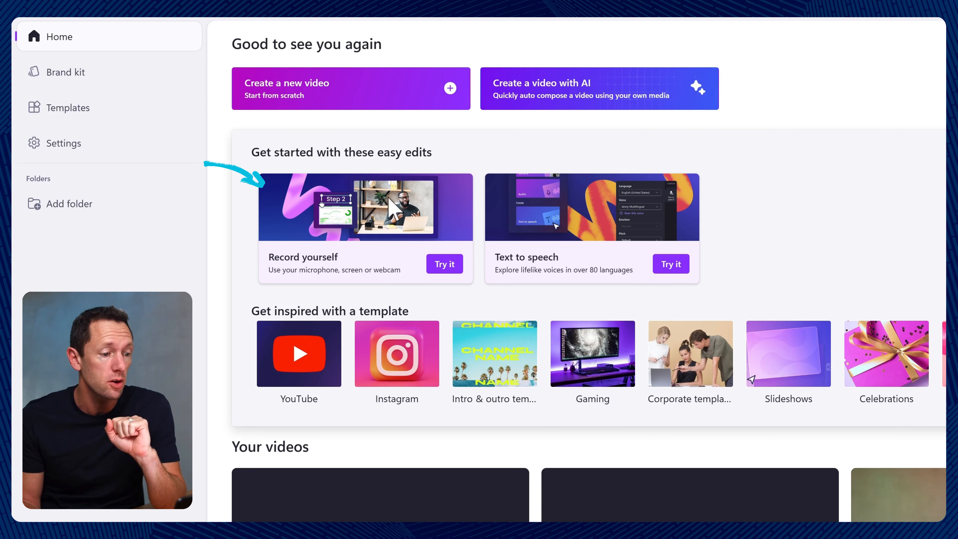
scroll("down", 3)
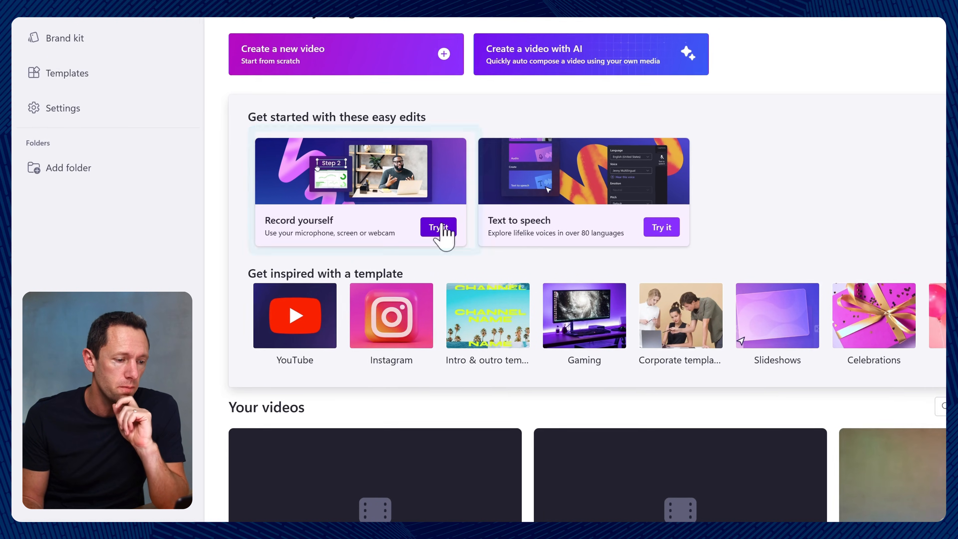
left_click(438, 227)
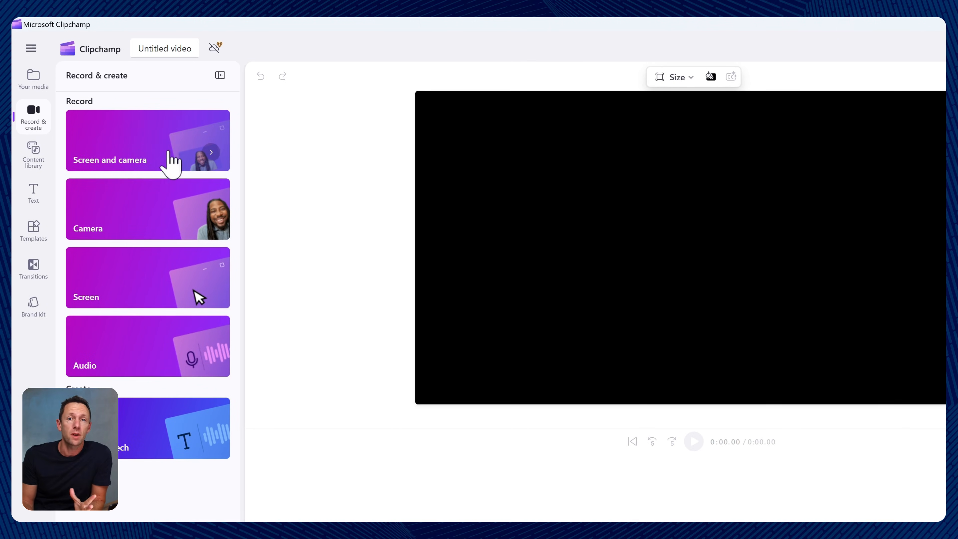
mouse_move(150, 237)
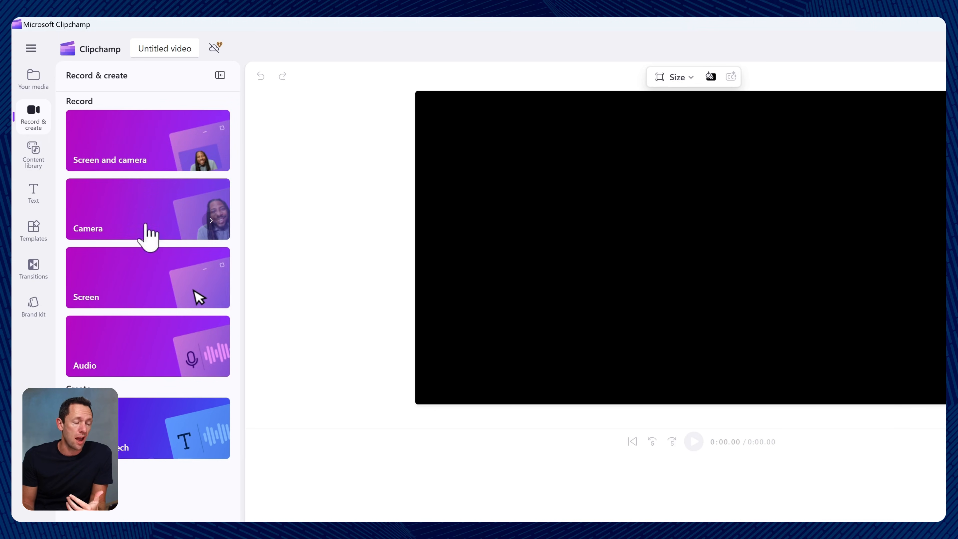
mouse_move(159, 371)
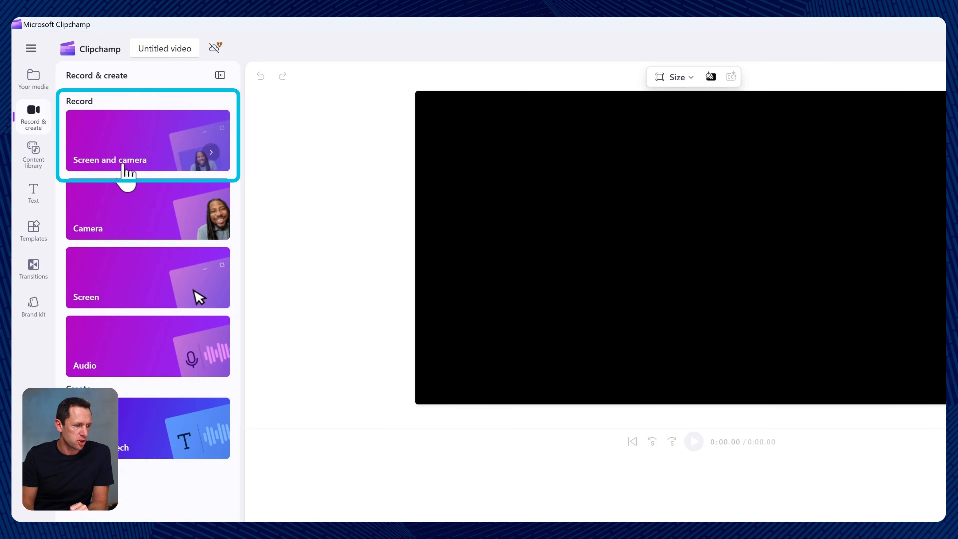
Choose the Screen and camera recorder from the Record & create panel
left_click(148, 140)
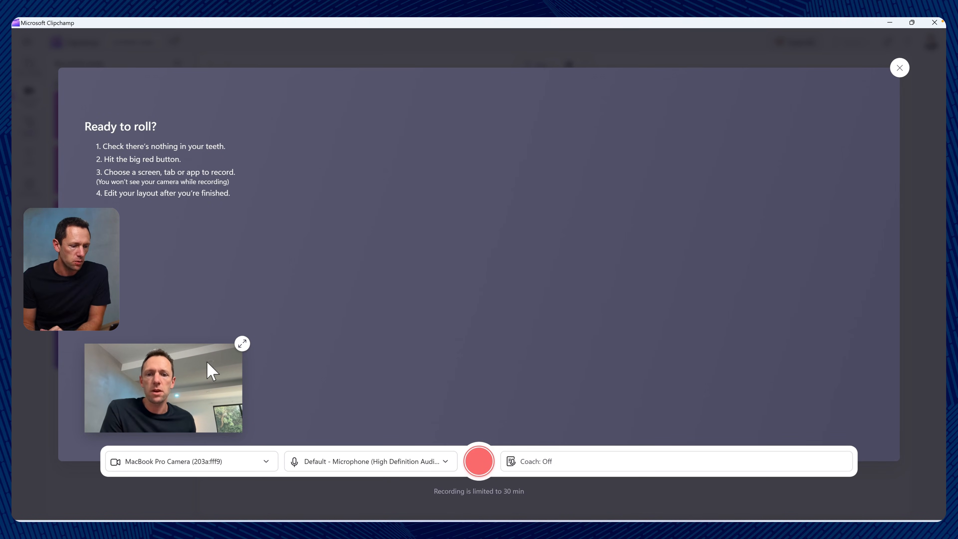
mouse_move(516, 461)
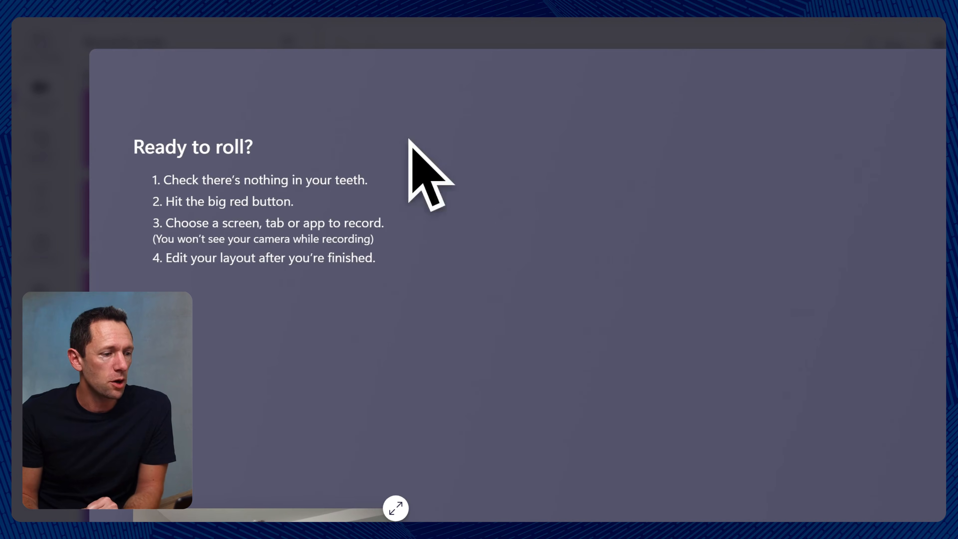
mouse_move(326, 210)
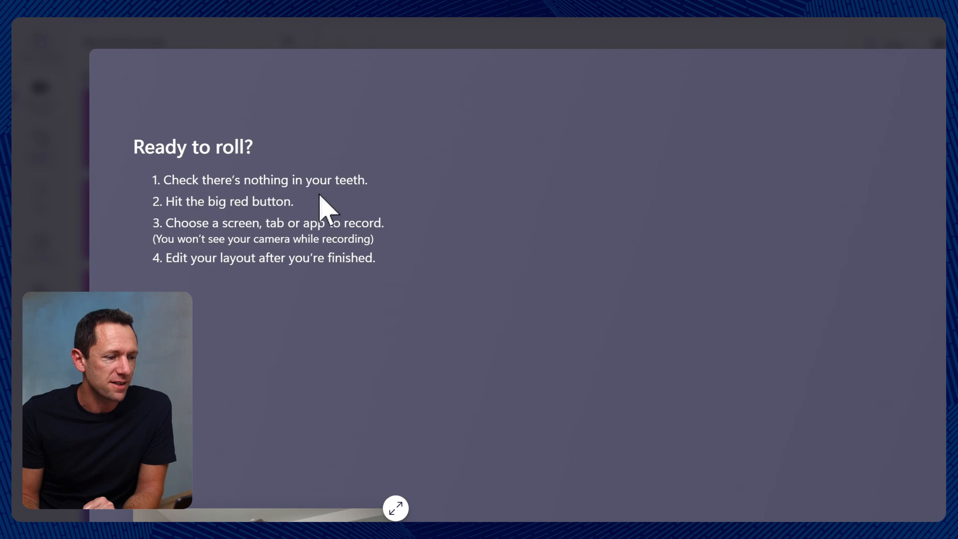
mouse_move(214, 229)
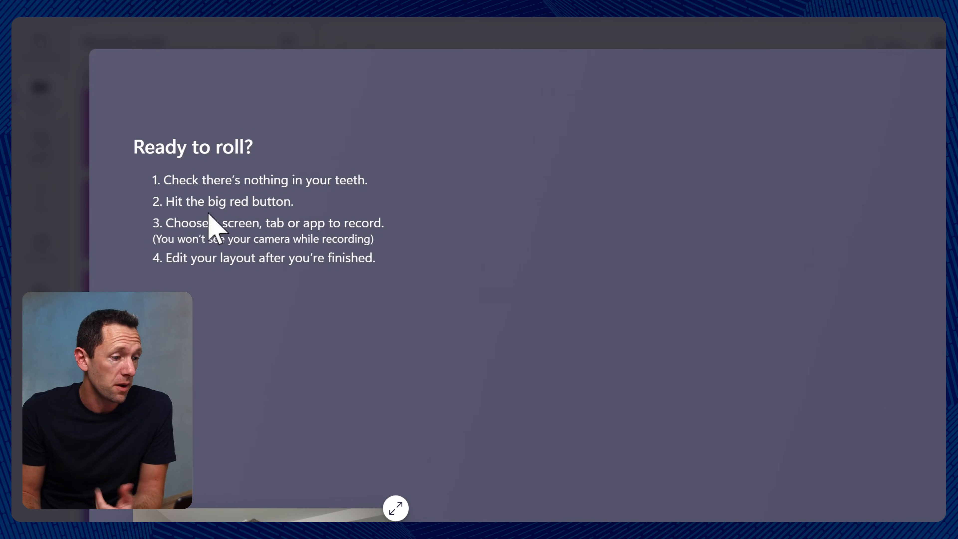
mouse_move(272, 244)
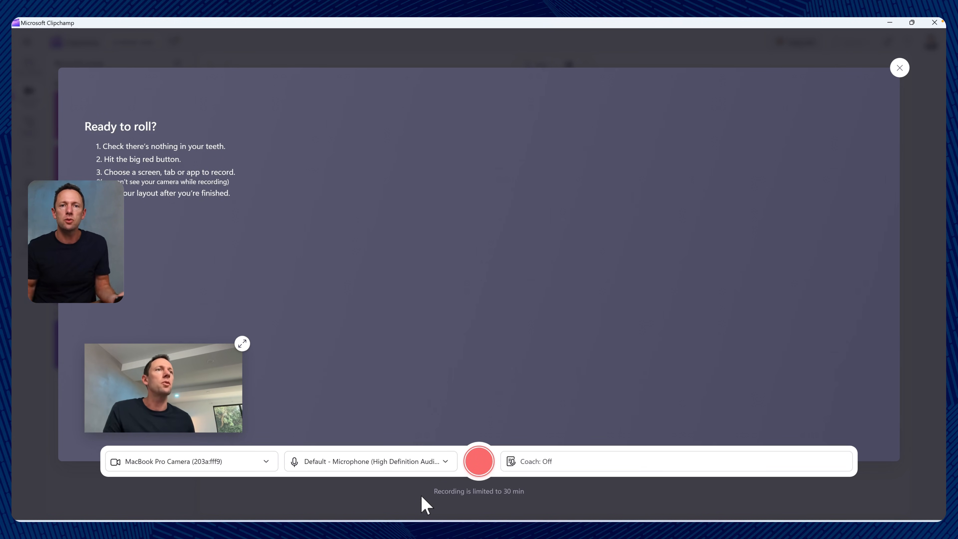
Start the recording from the Ready to roll recorder's red record button
left_click(479, 460)
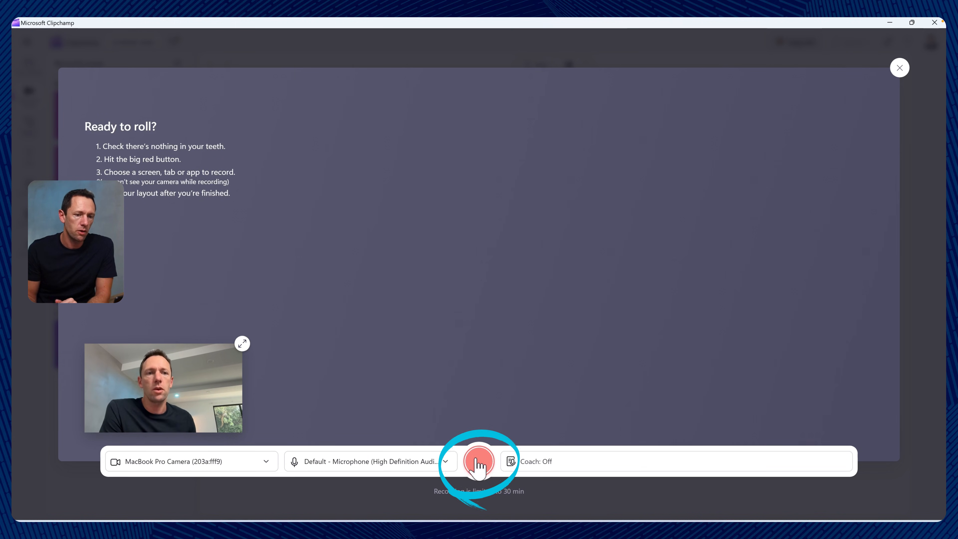
Share the Edge window showing the Clipchamp website, with system audio captured, to begin recording
left_click(478, 461)
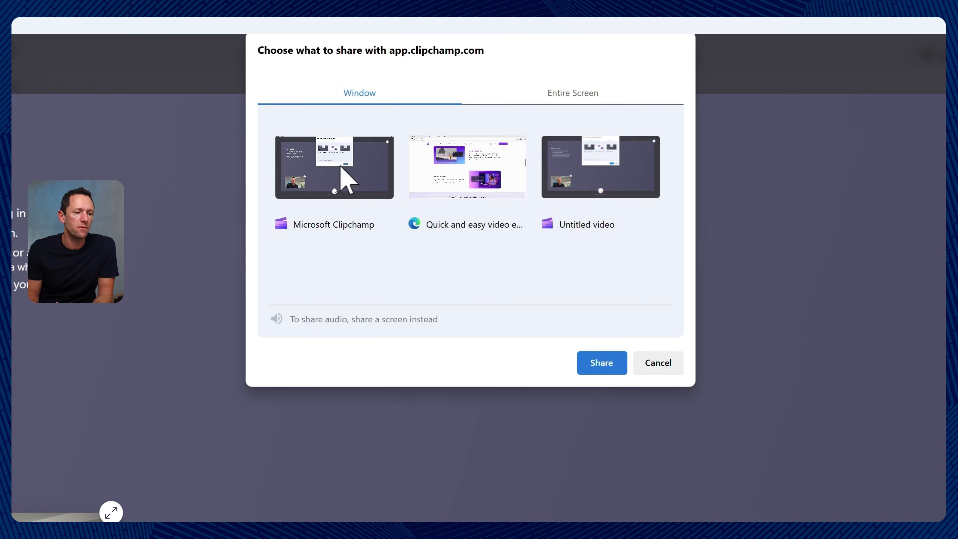
mouse_move(498, 235)
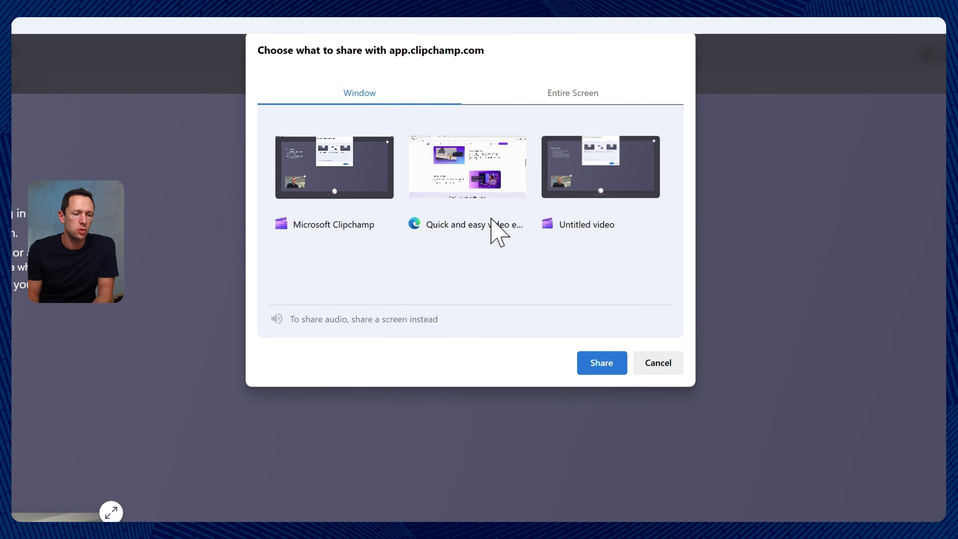
left_click(572, 92)
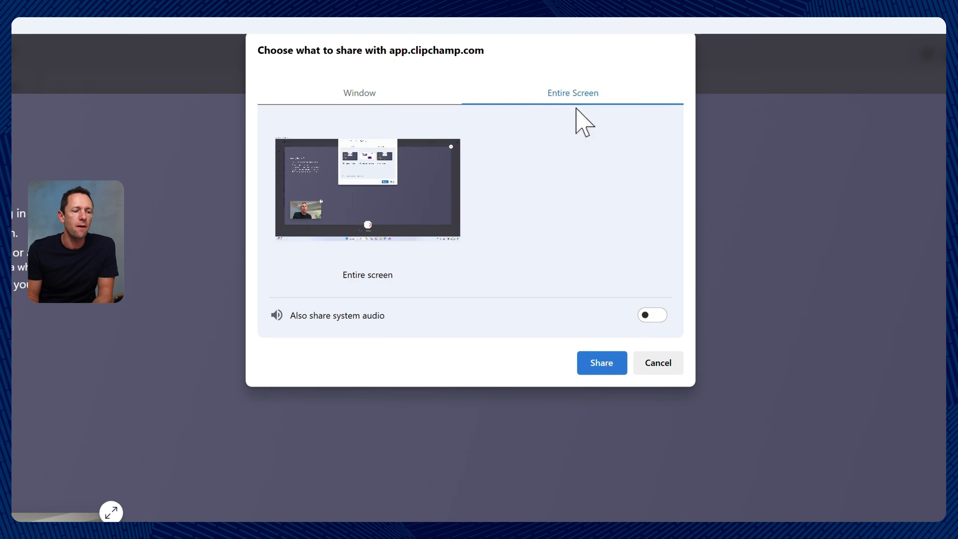
mouse_move(671, 316)
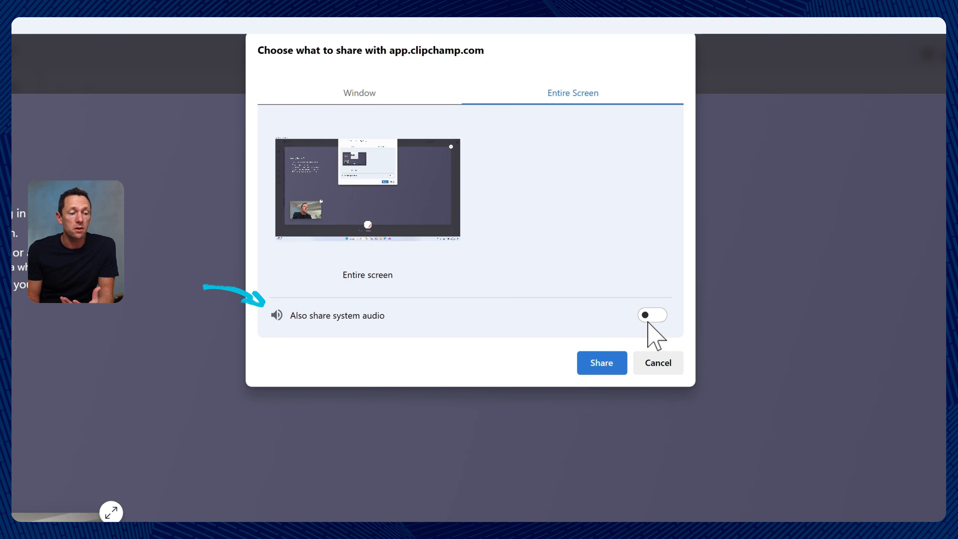
mouse_move(645, 336)
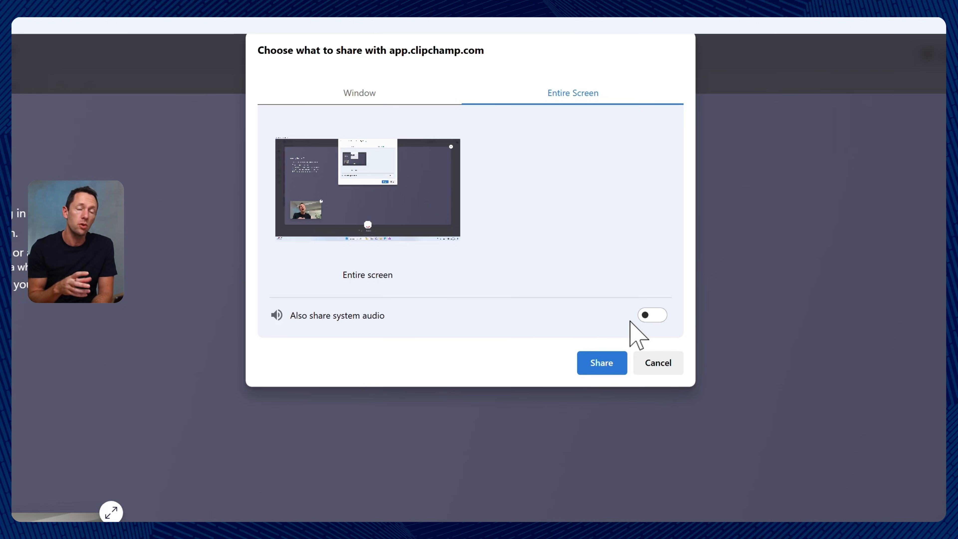
left_click(651, 315)
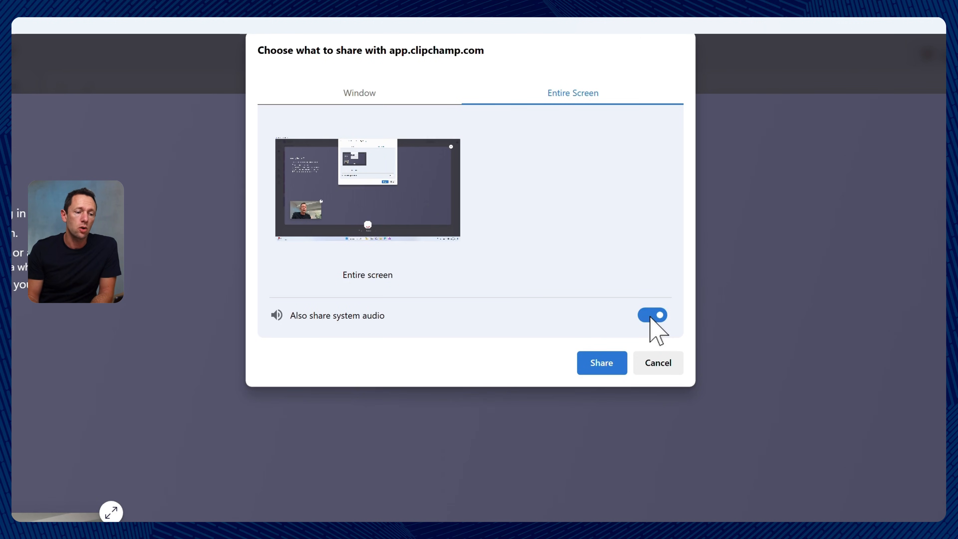
left_click(359, 92)
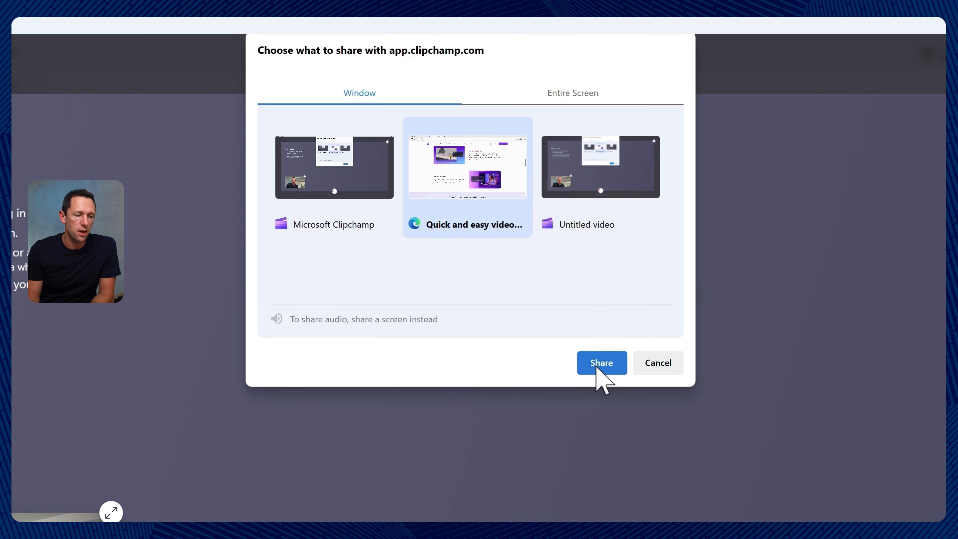
left_click(600, 363)
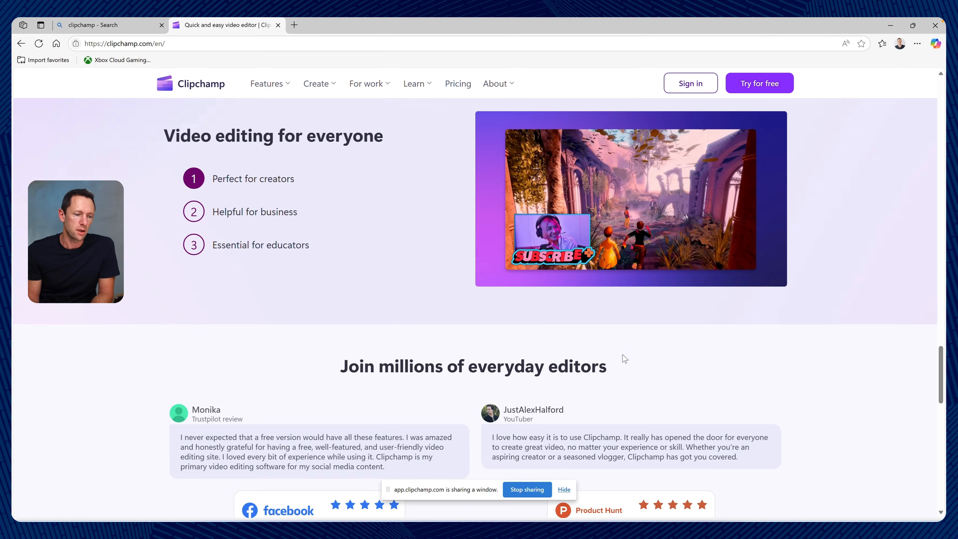
Record a walk down the clipchamp.com homepage, hovering over the Pricing link
left_click(267, 84)
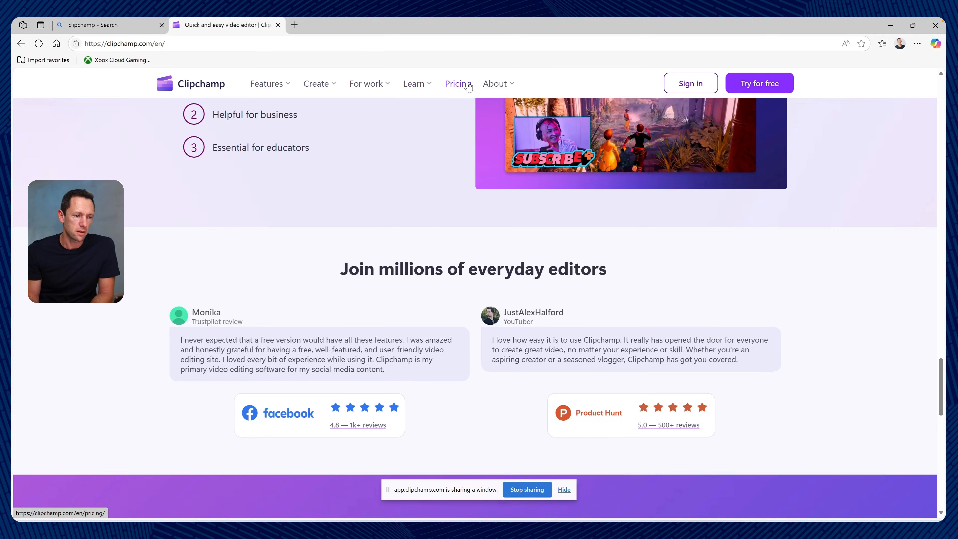
left_click(456, 83)
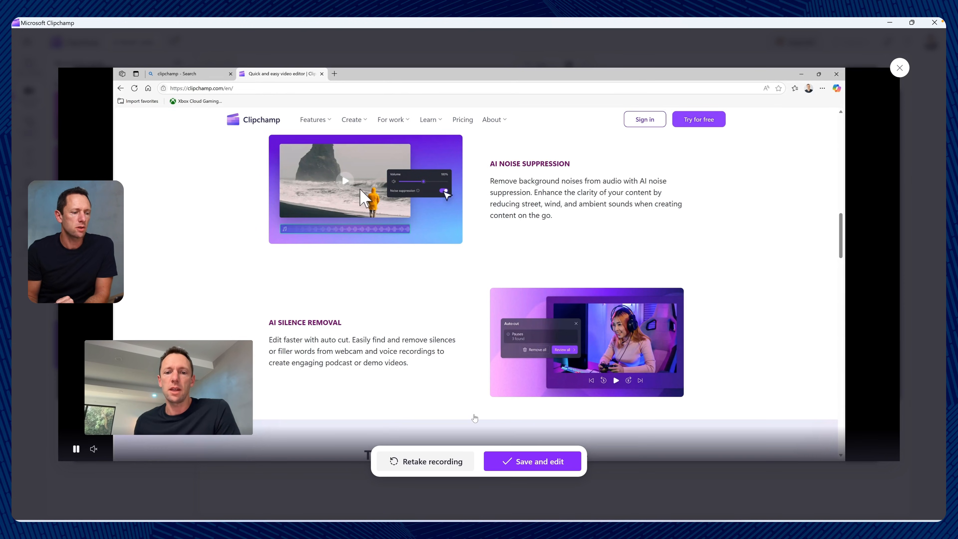
mouse_move(621, 242)
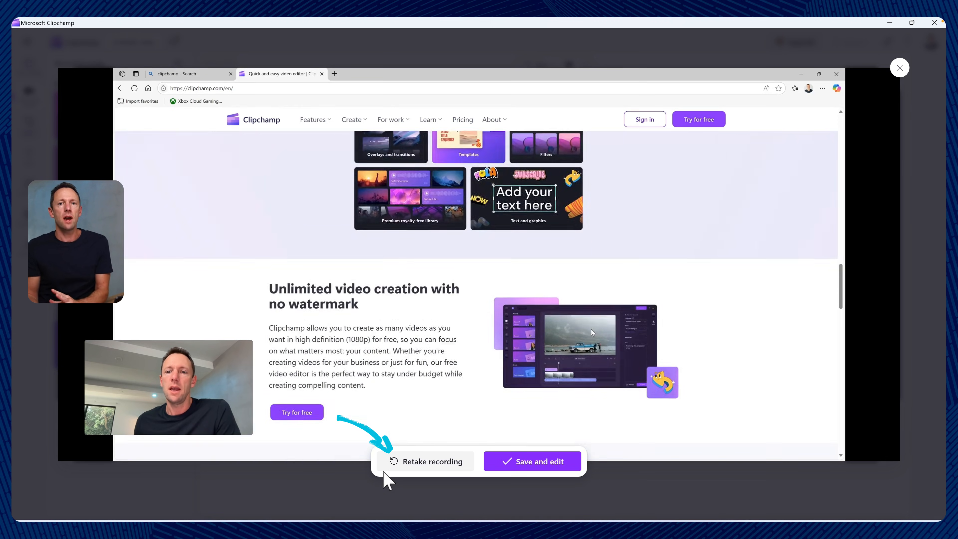
Review the recording preview and keep it with Save and edit
scroll("down", 3)
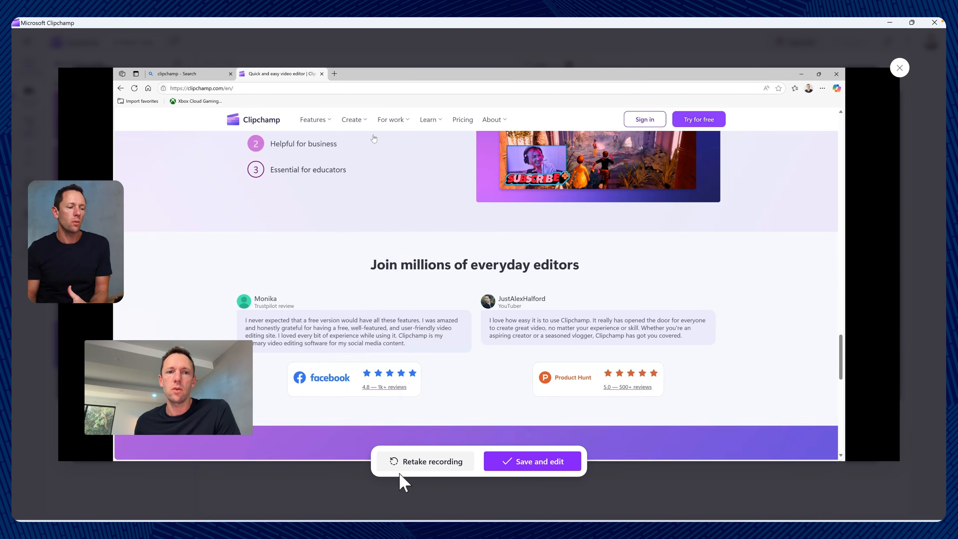
left_click(430, 119)
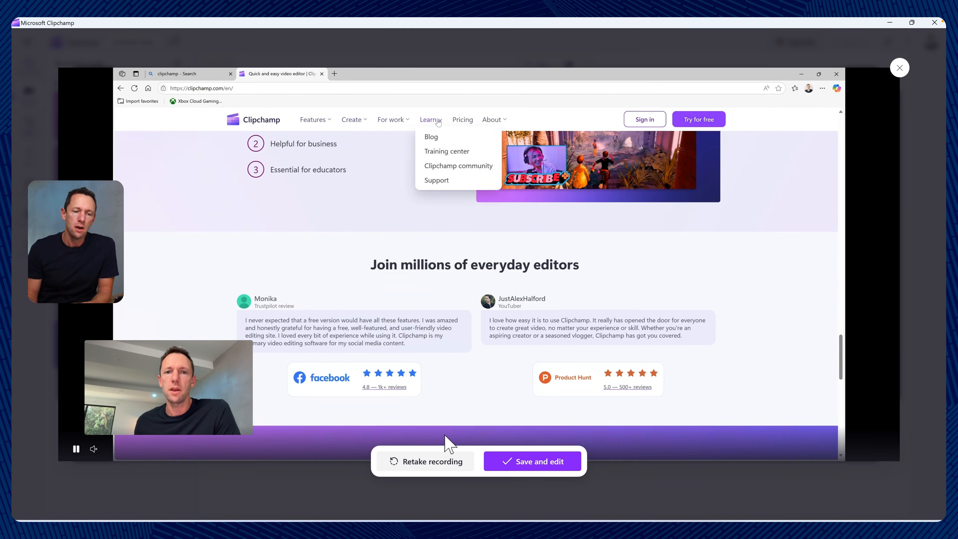
left_click(532, 461)
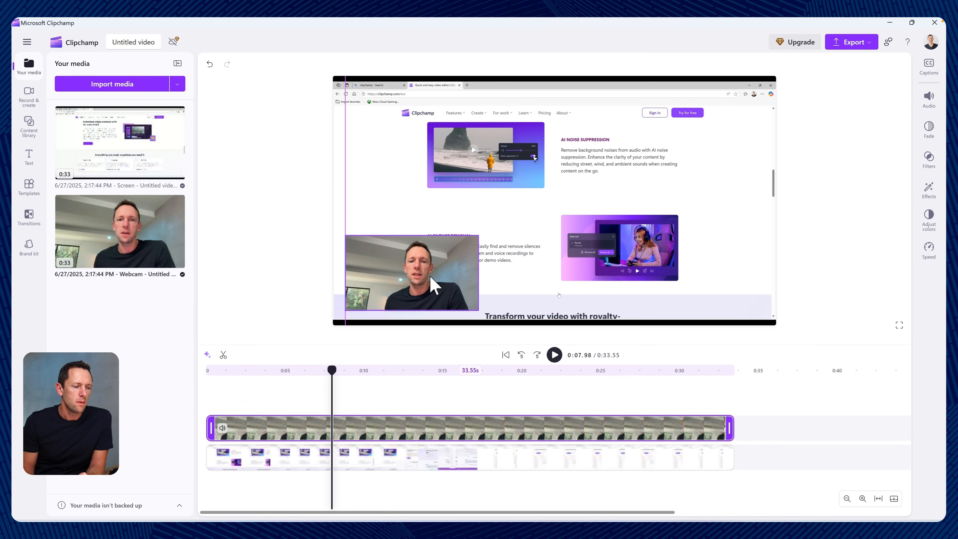
Split the webcam clip near three seconds and shrink its overlay to a small portrait frame
left_click(411, 271)
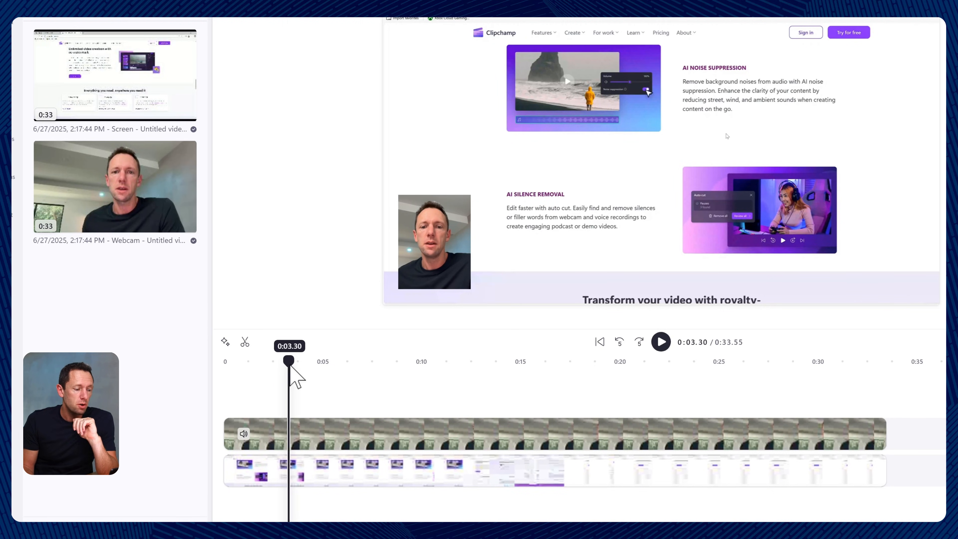
left_click(427, 433)
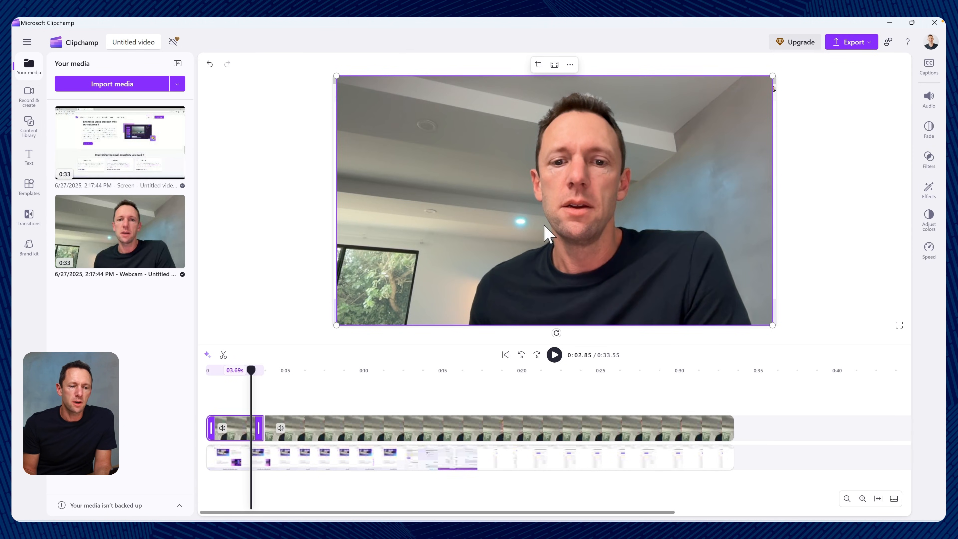
left_click_drag(251, 369, 259, 369)
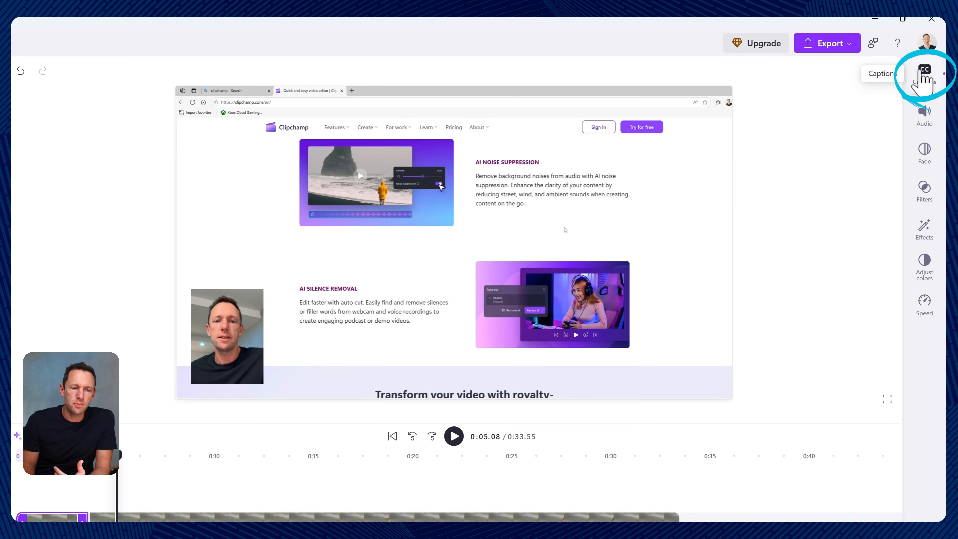
Look over the clip's Captions and Audio settings, then bring up Filters
left_click(924, 69)
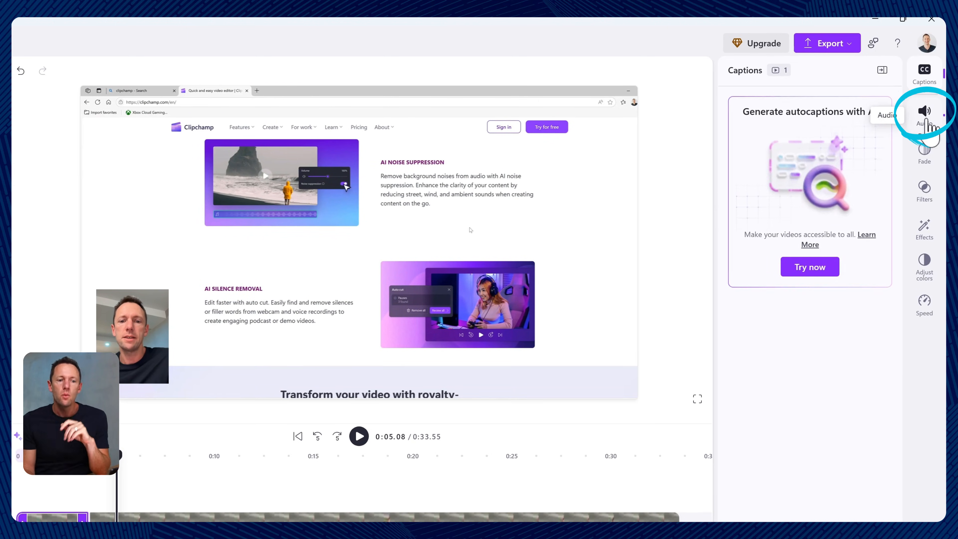
left_click(924, 115)
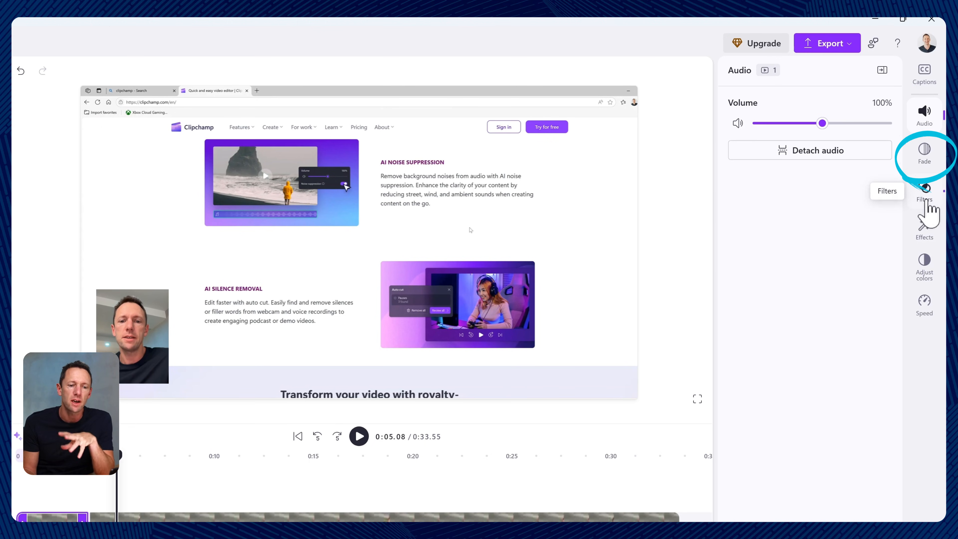
left_click(923, 191)
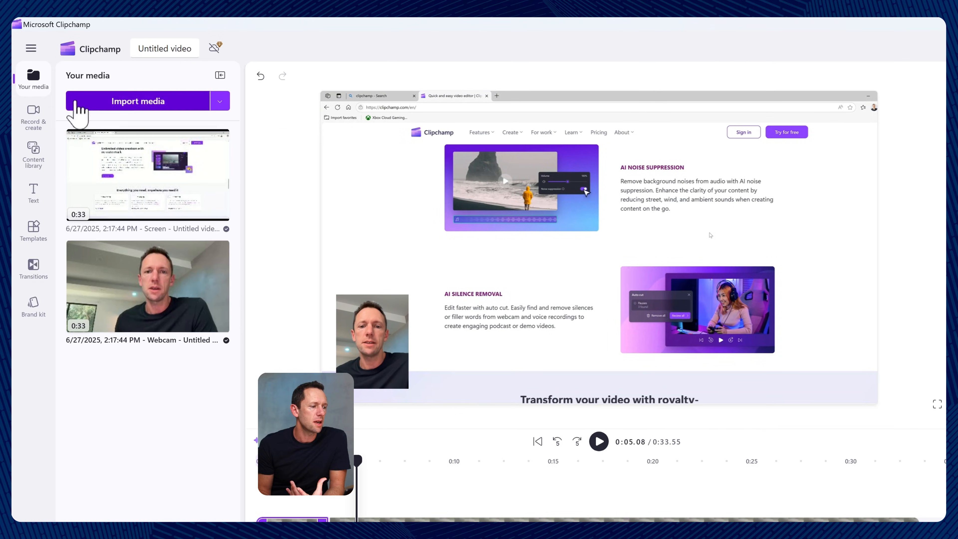
Browse the Text styles, then the YouTube category of the Templates library
left_click(33, 193)
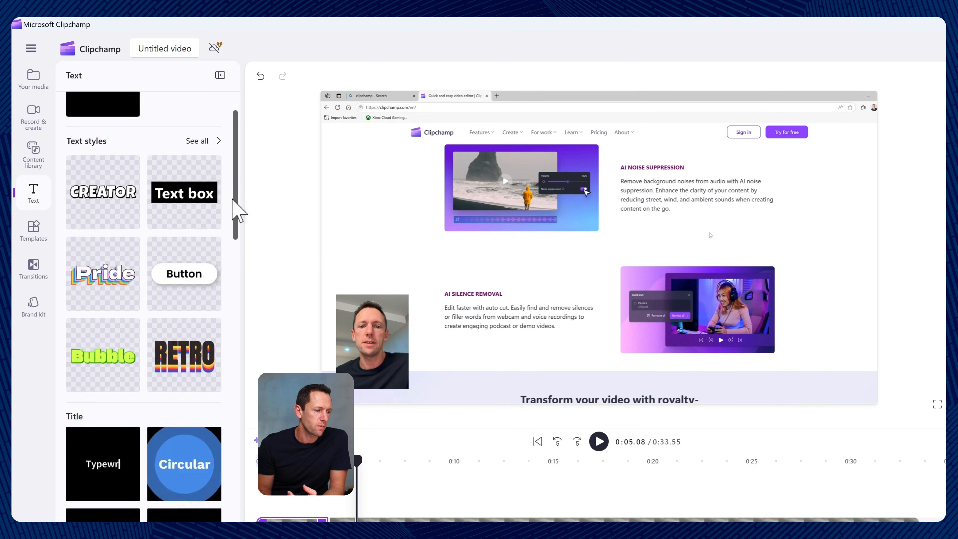
scroll("down", 3)
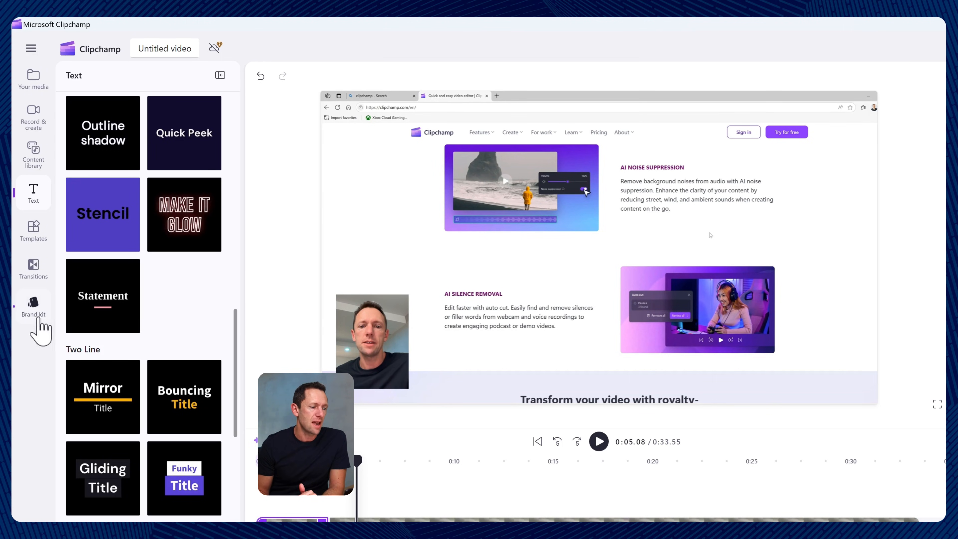
mouse_move(33, 231)
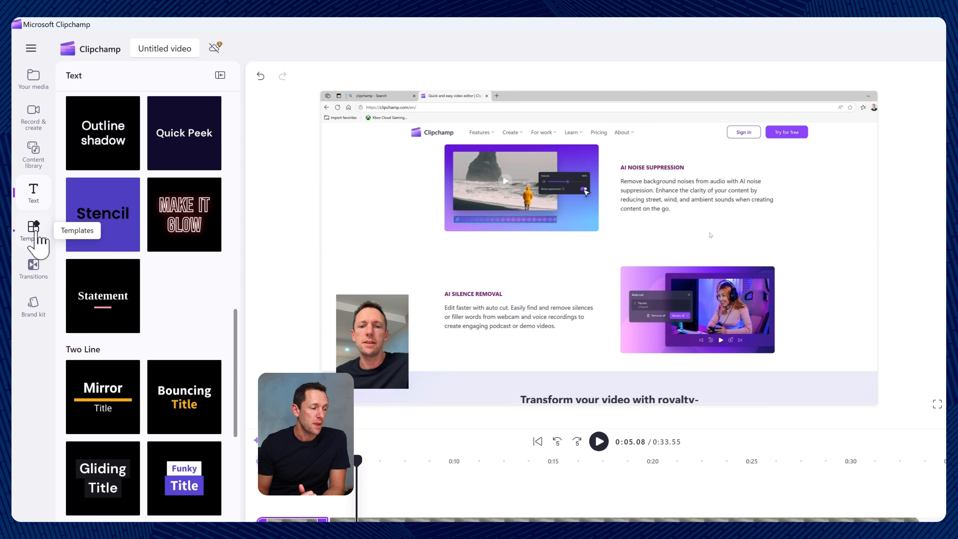
left_click(33, 229)
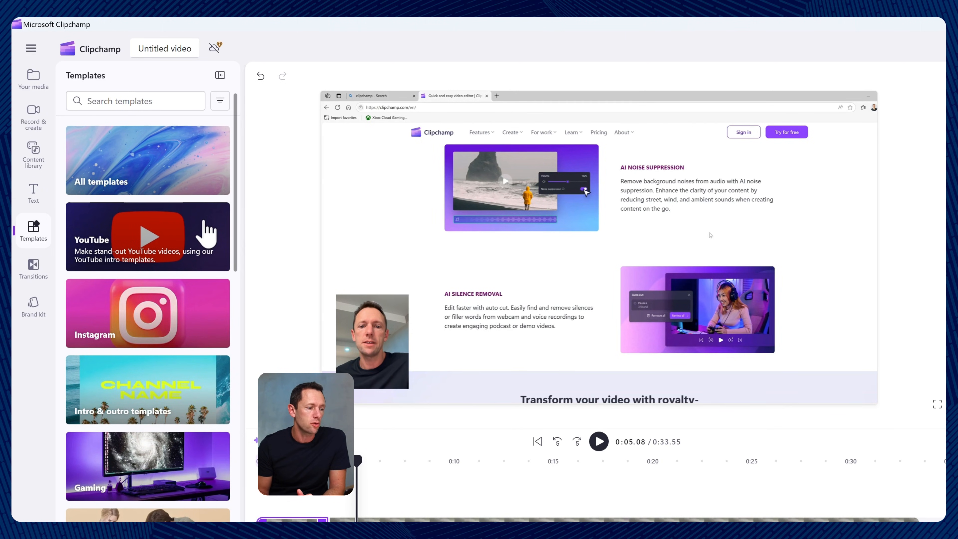
left_click(147, 236)
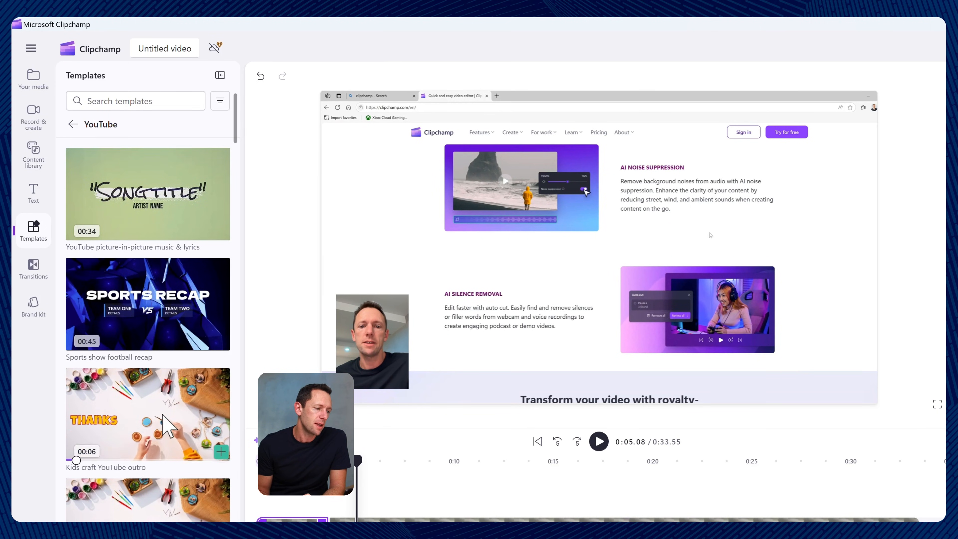
scroll("down", 3)
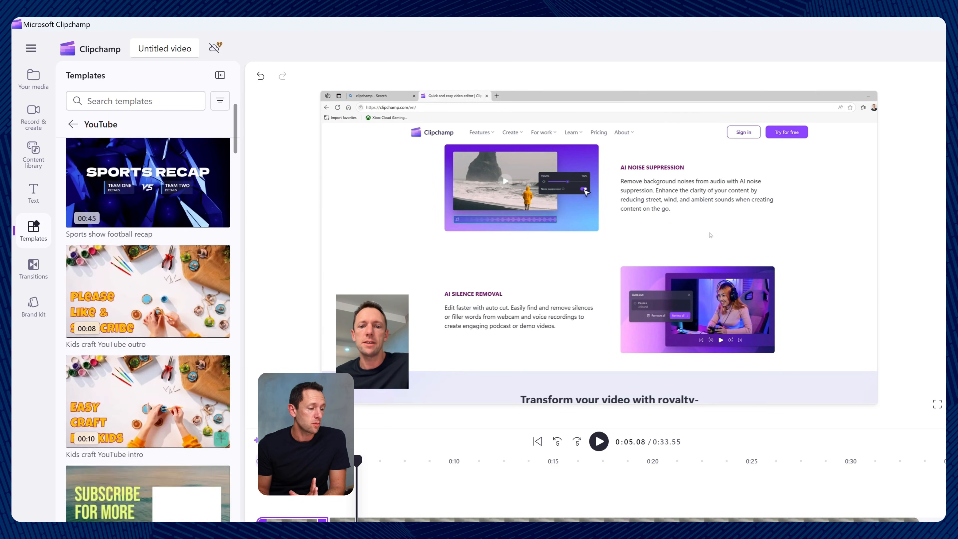
scroll("down", 3)
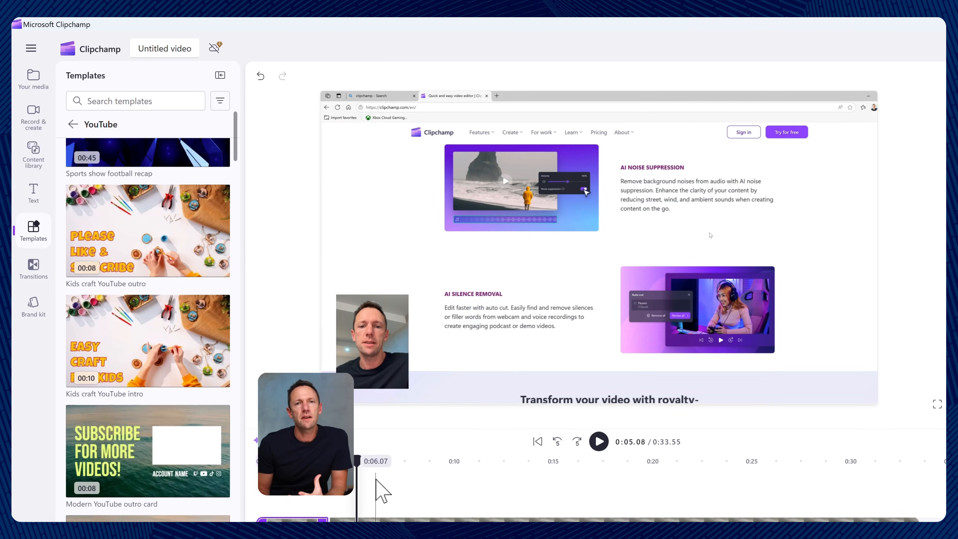
Export the untitled video as MP4 at 1080p quality
left_click(920, 223)
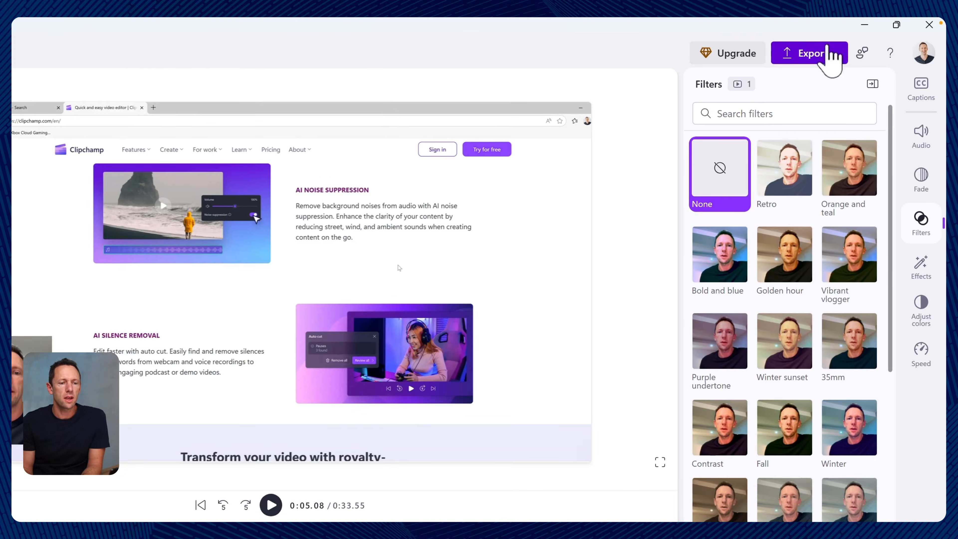
left_click(809, 54)
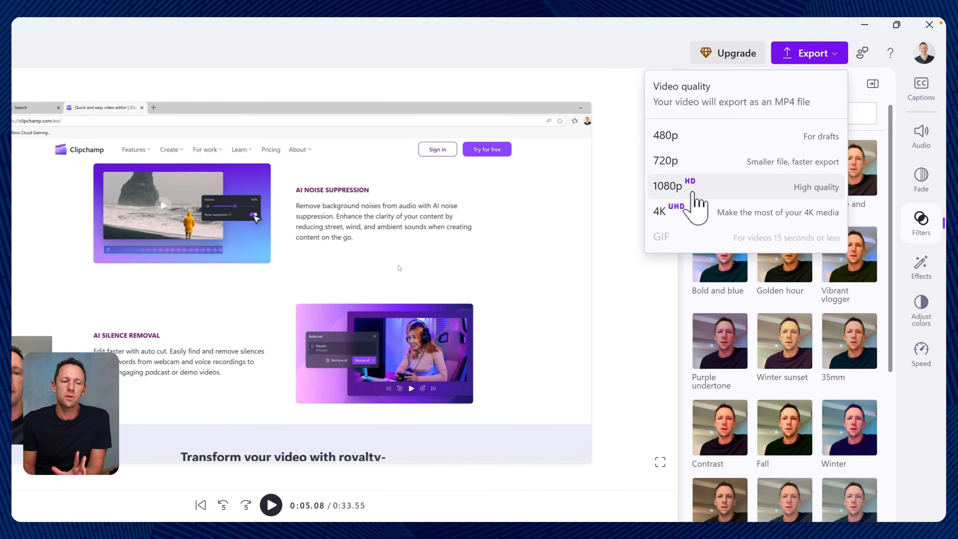
left_click(666, 186)
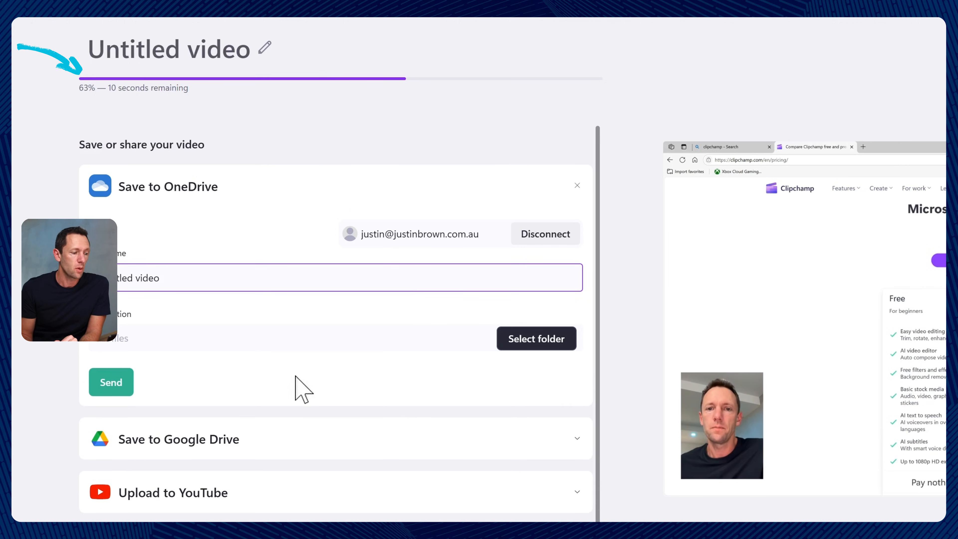
mouse_move(243, 463)
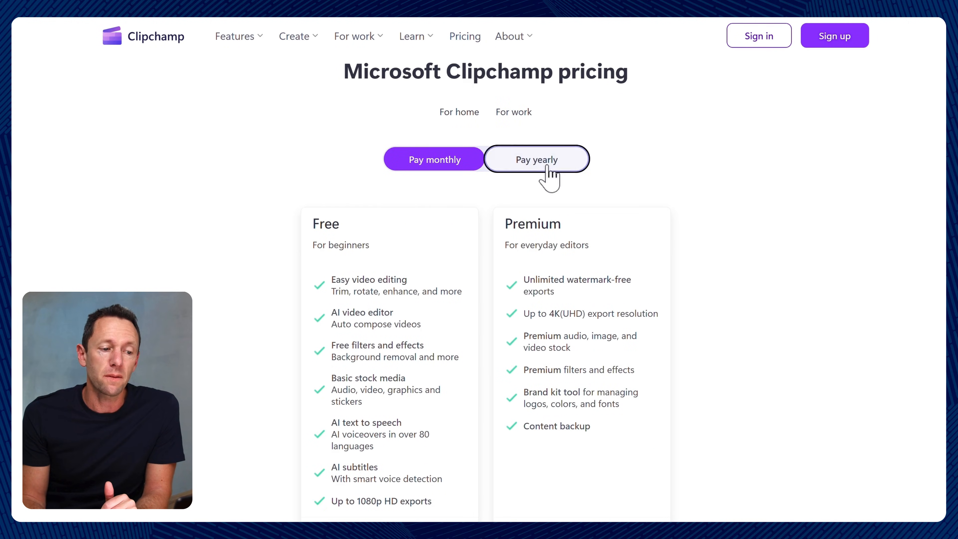
Switch Clipchamp pricing to yearly billing and scroll through the Free and Premium plans
left_click(536, 158)
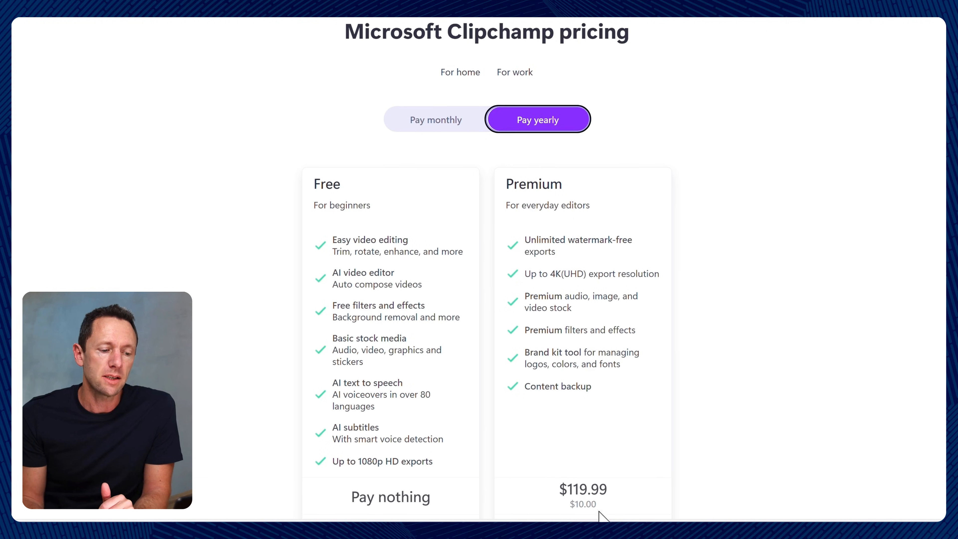
scroll("down", 3)
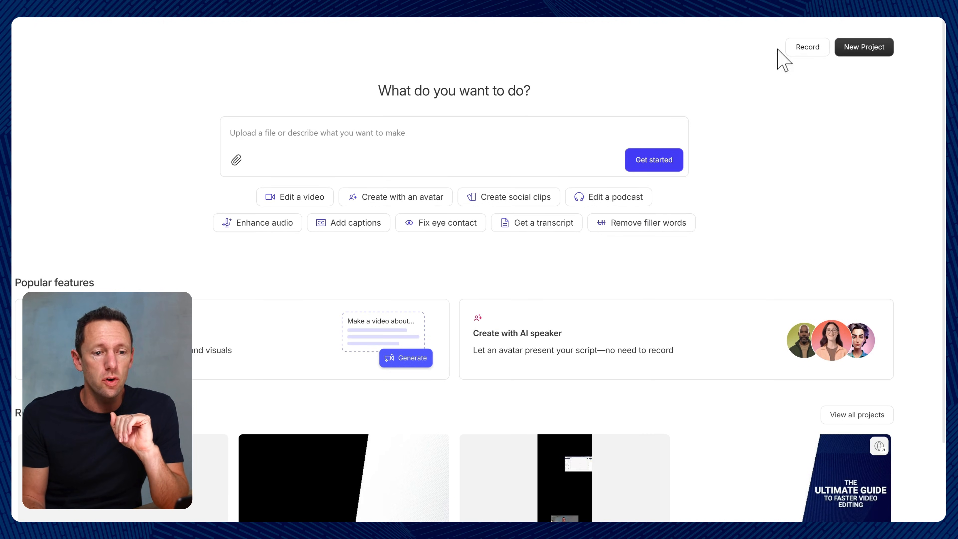
Show the Record menu listing camera, screen, audio only and record-with-others options
left_click(806, 47)
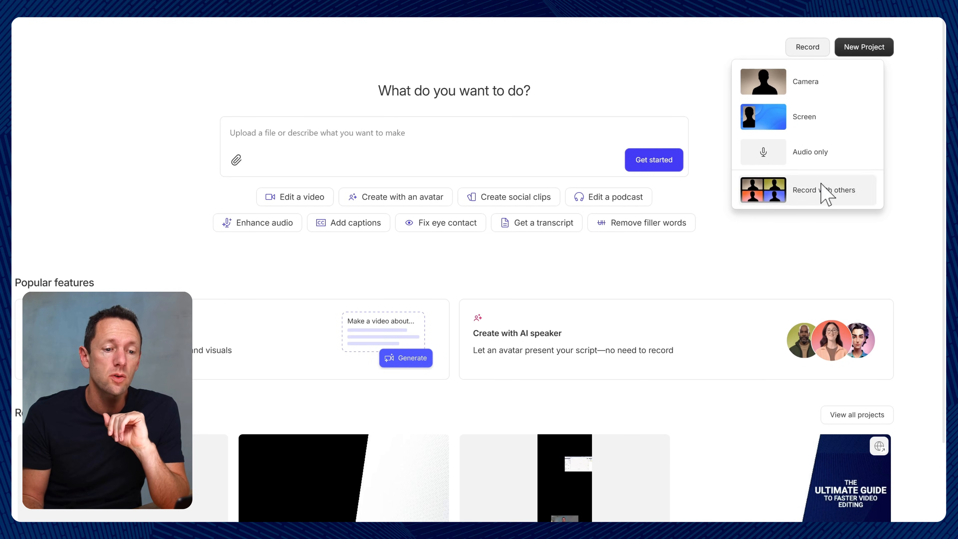
mouse_move(806, 202)
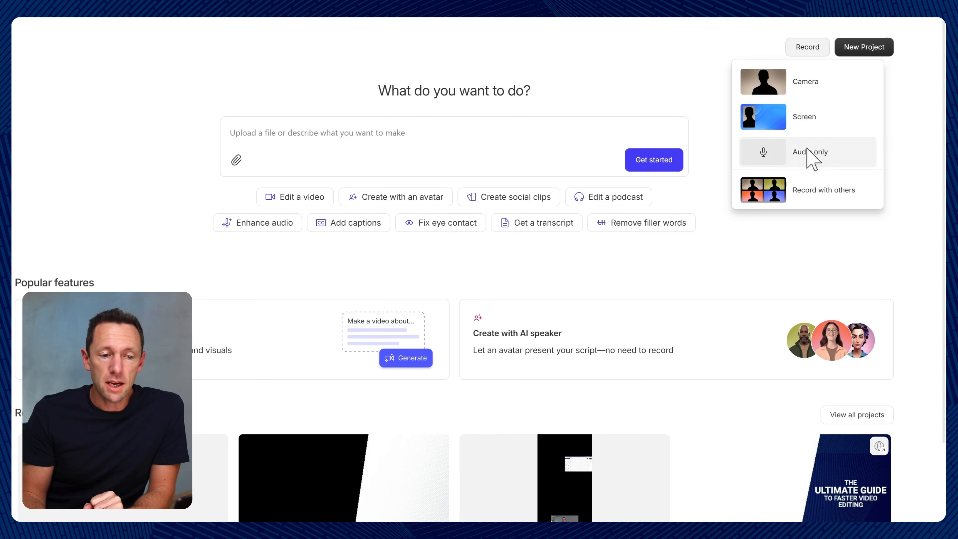
Start a screen recording project, review General settings from the app menu, and close them
left_click(805, 117)
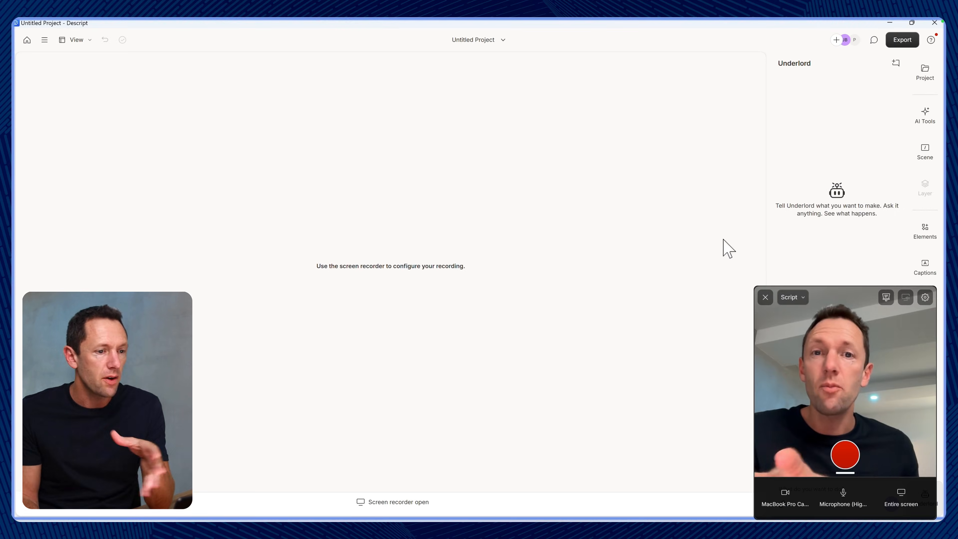
mouse_move(793, 363)
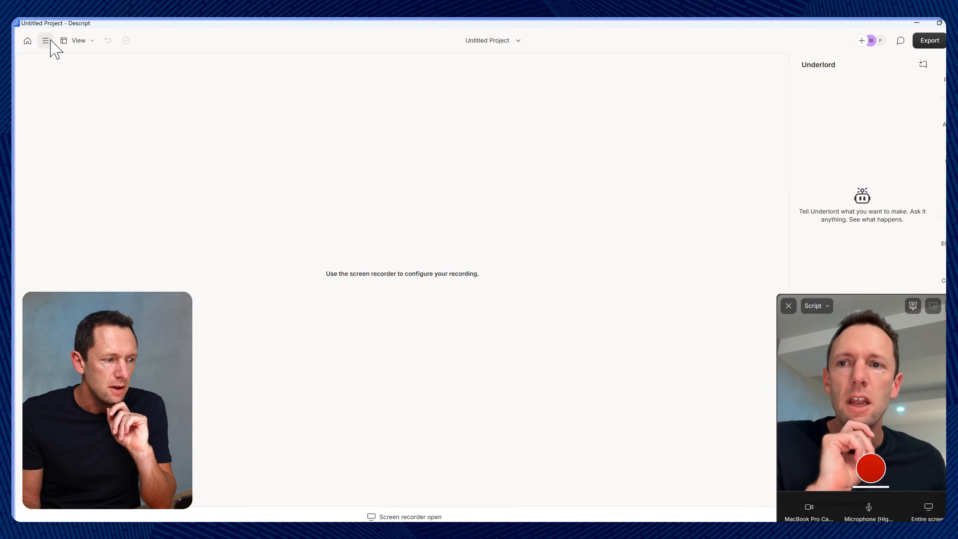
left_click(44, 41)
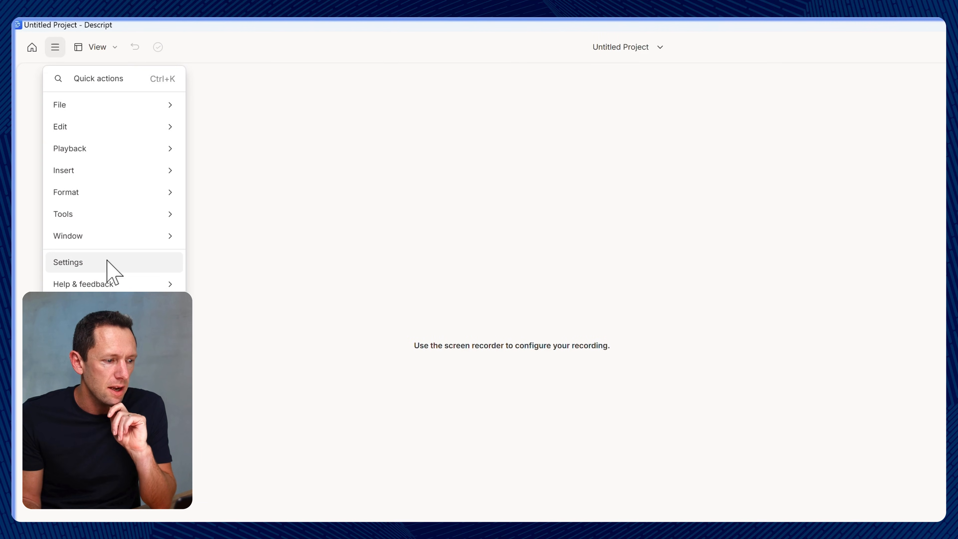
left_click(68, 262)
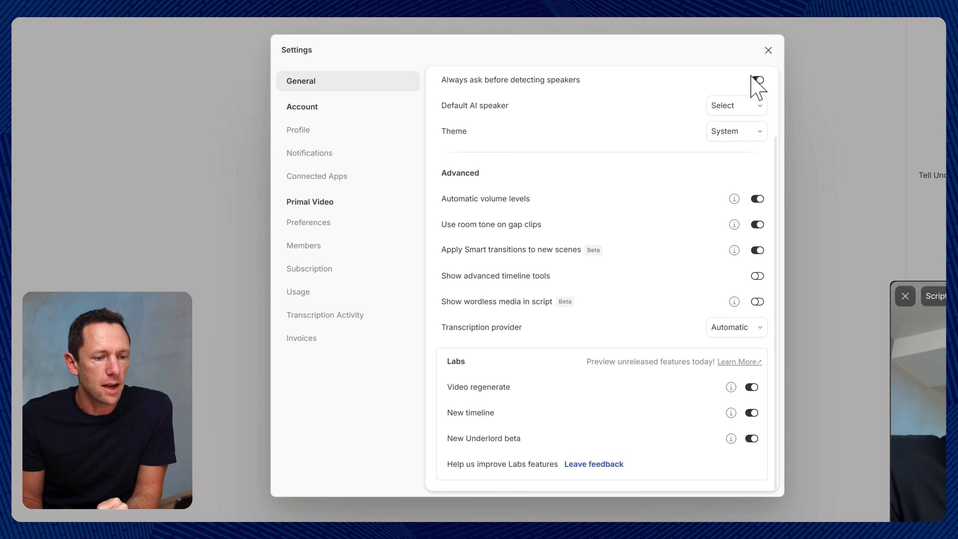
left_click(768, 50)
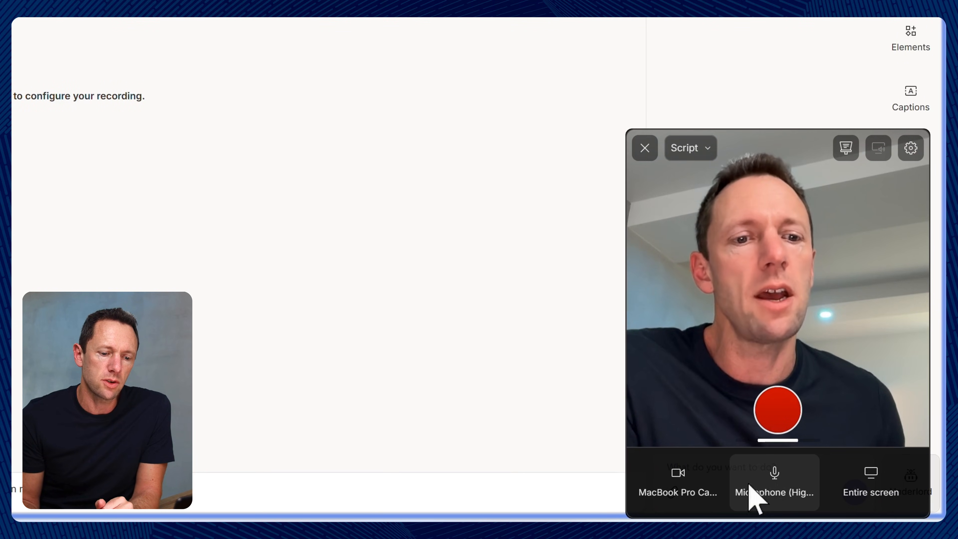
mouse_move(870, 492)
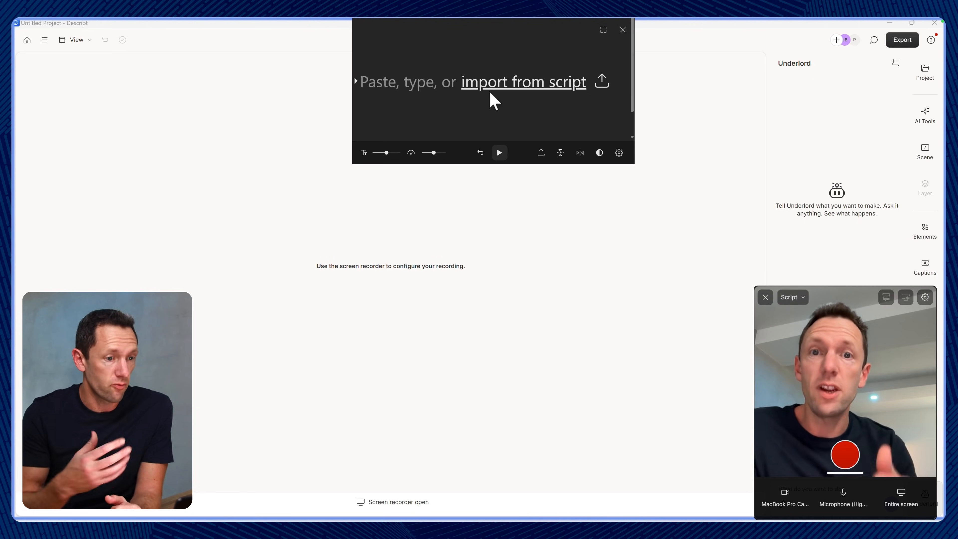
mouse_move(597, 54)
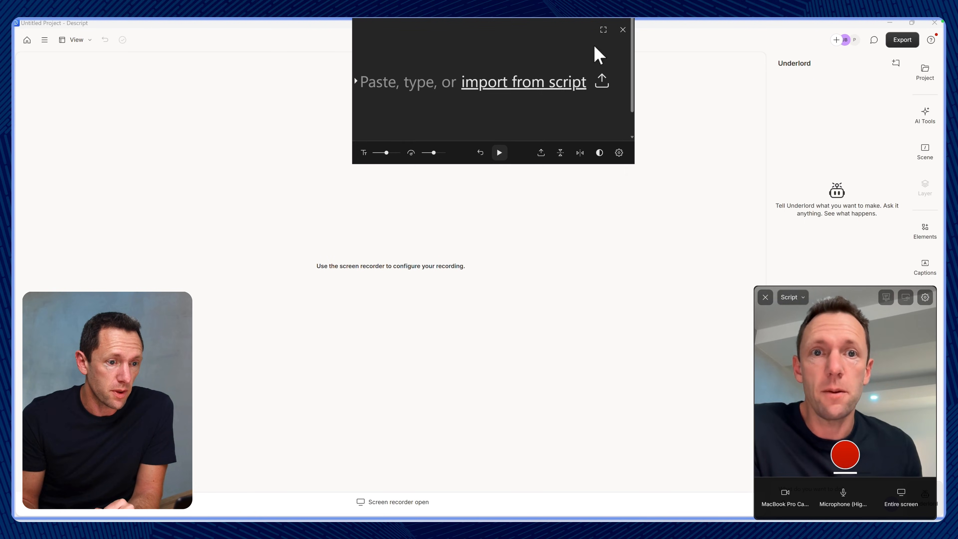
Review the recorder's audio options and confirm the default camera resolution is 4k
left_click(924, 297)
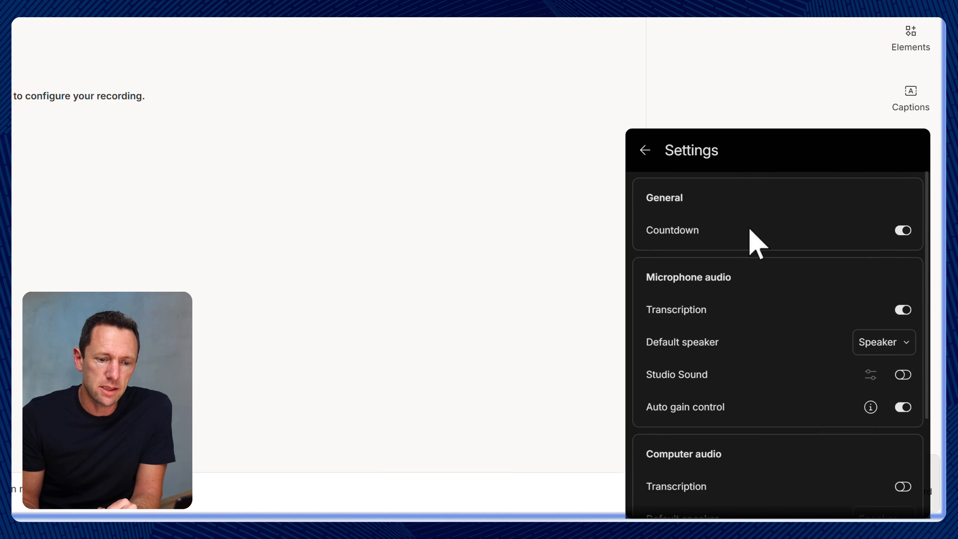
mouse_move(785, 315)
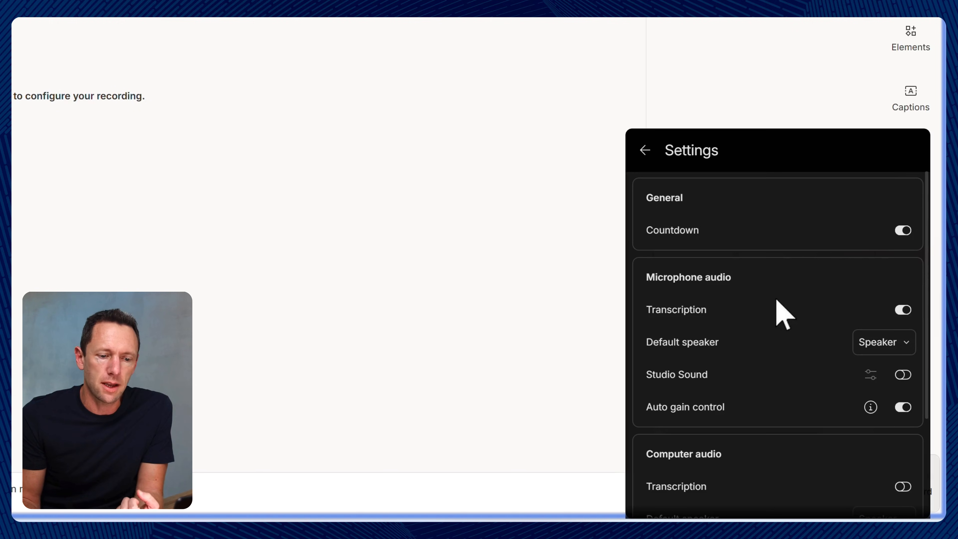
mouse_move(666, 394)
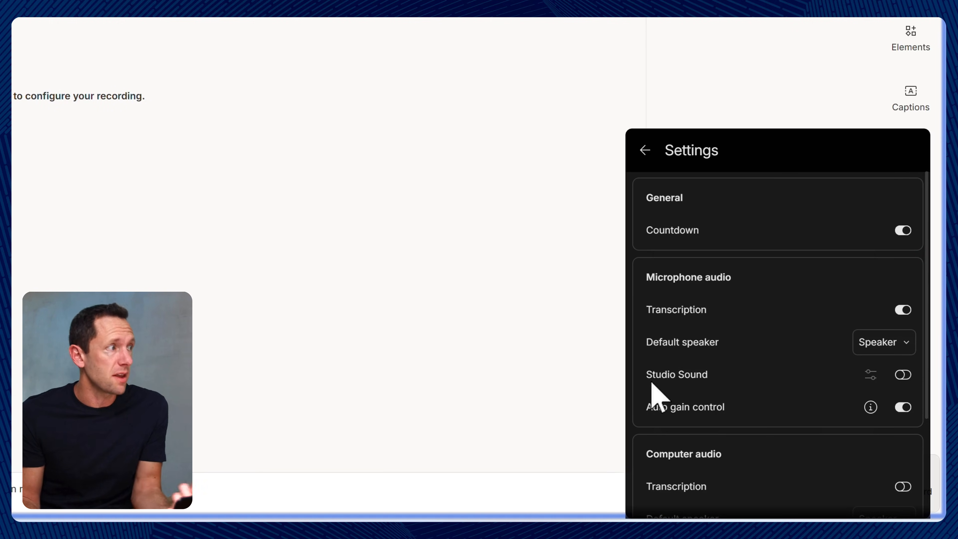
mouse_move(635, 391)
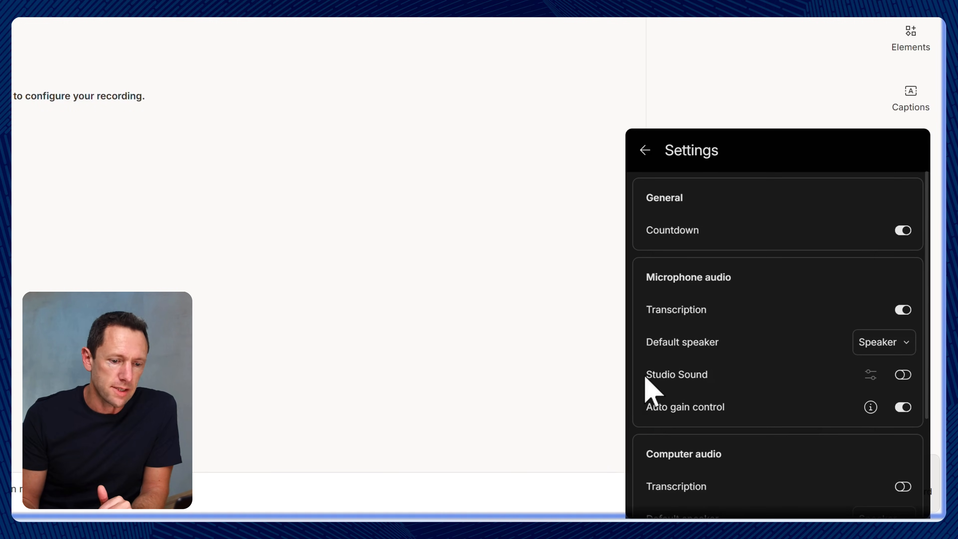
scroll("down", 3)
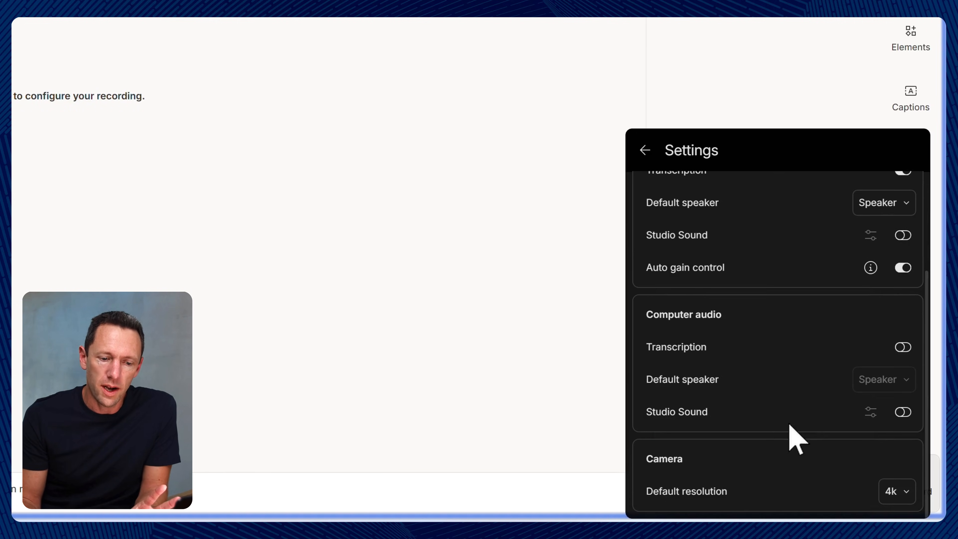
mouse_move(727, 333)
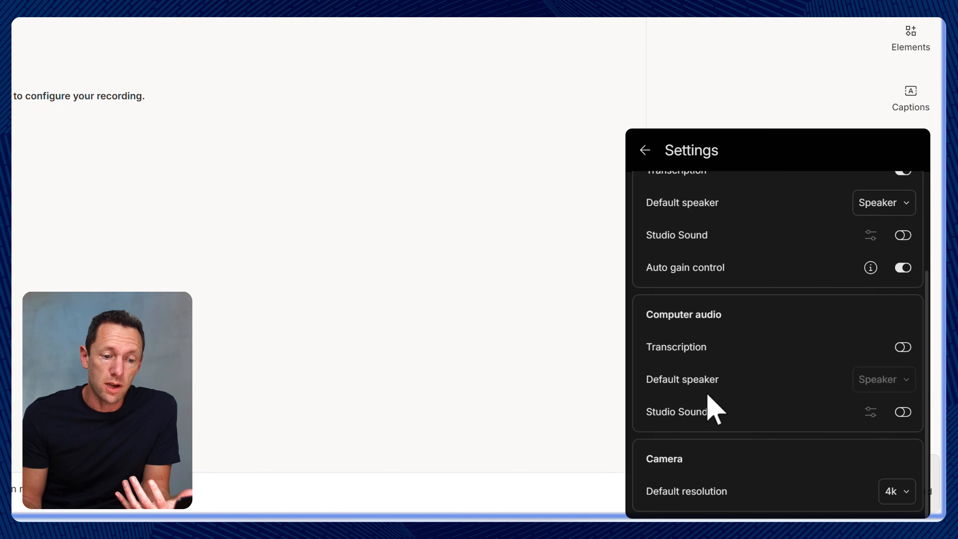
mouse_move(895, 490)
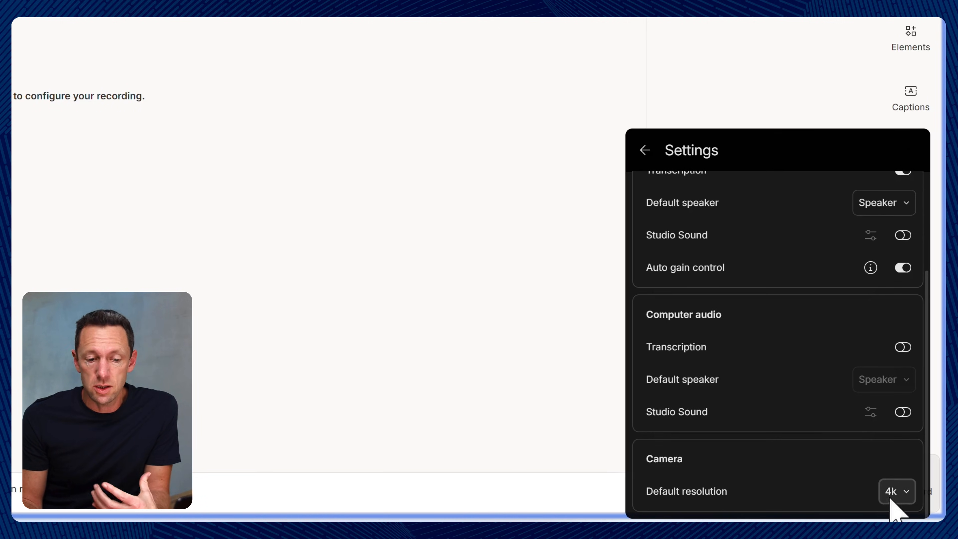
left_click(645, 149)
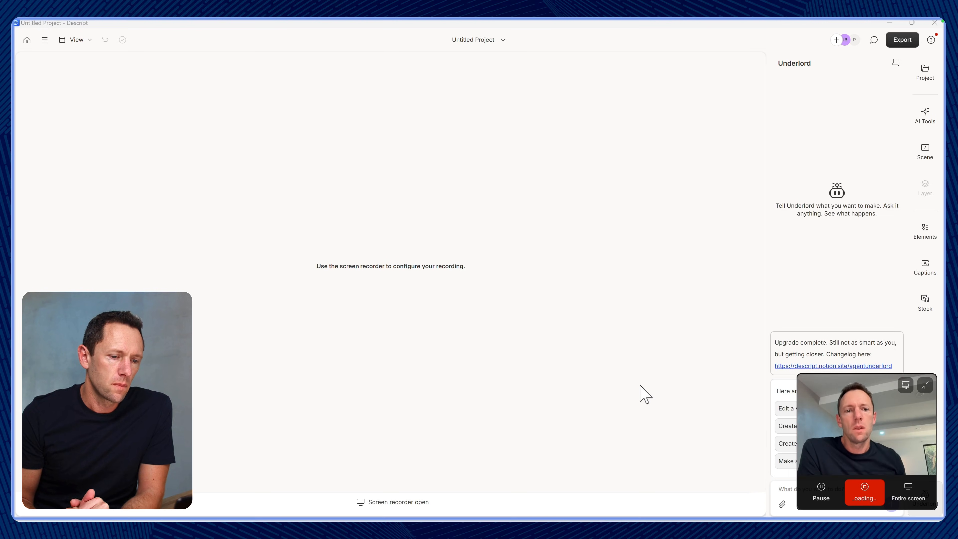
Stop the test recording so the six-second screen-and-camera clip lands in the project
left_click(863, 492)
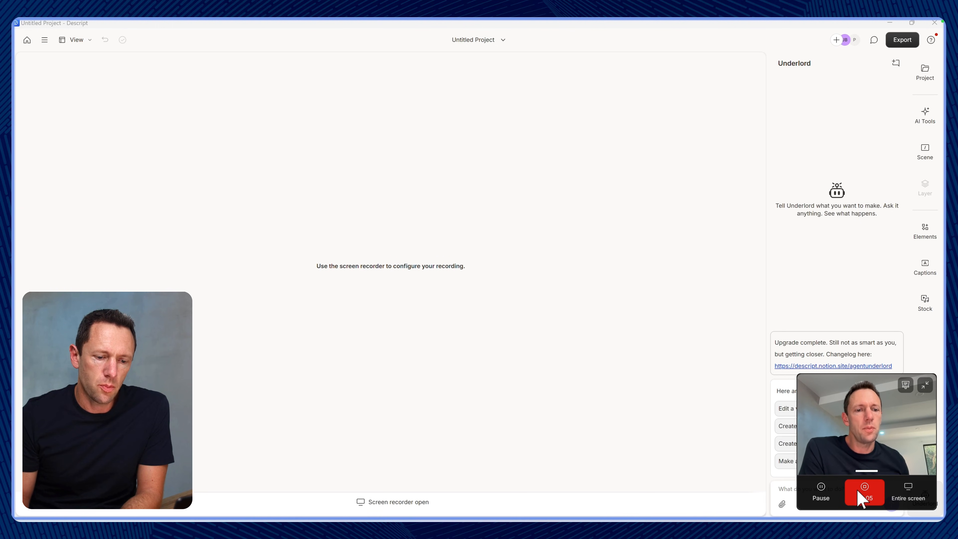
left_click(865, 492)
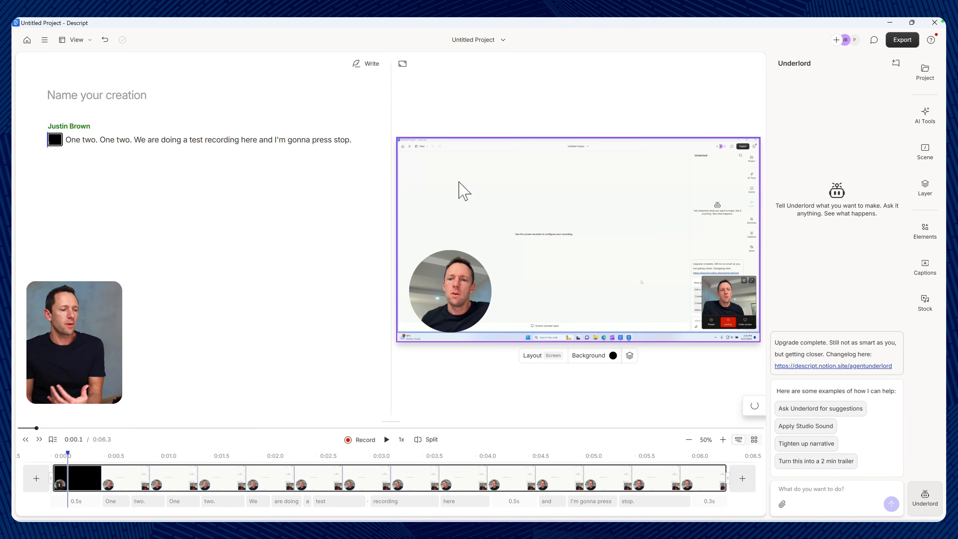
mouse_move(612, 227)
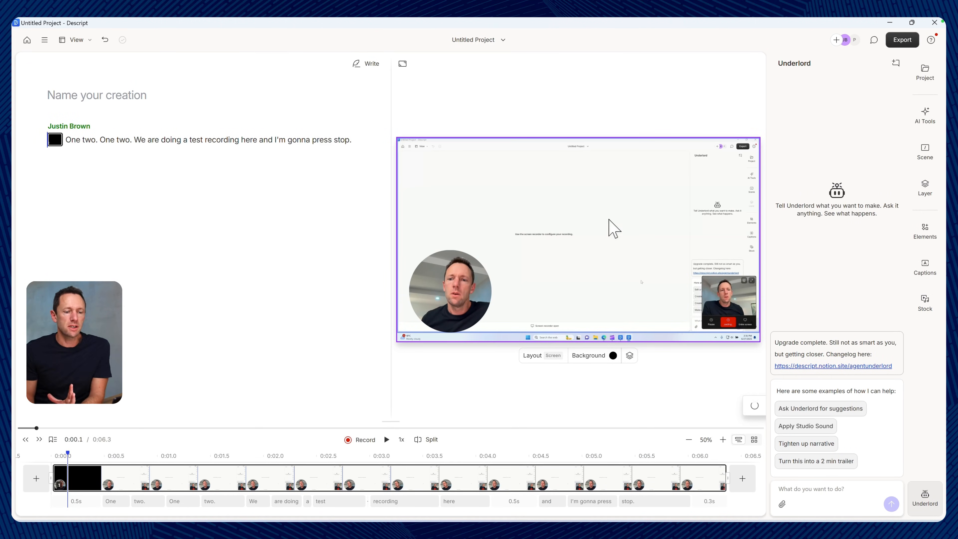
Change the webcam overlay's shape from circle to Portrait and begin cropping it
left_click(450, 287)
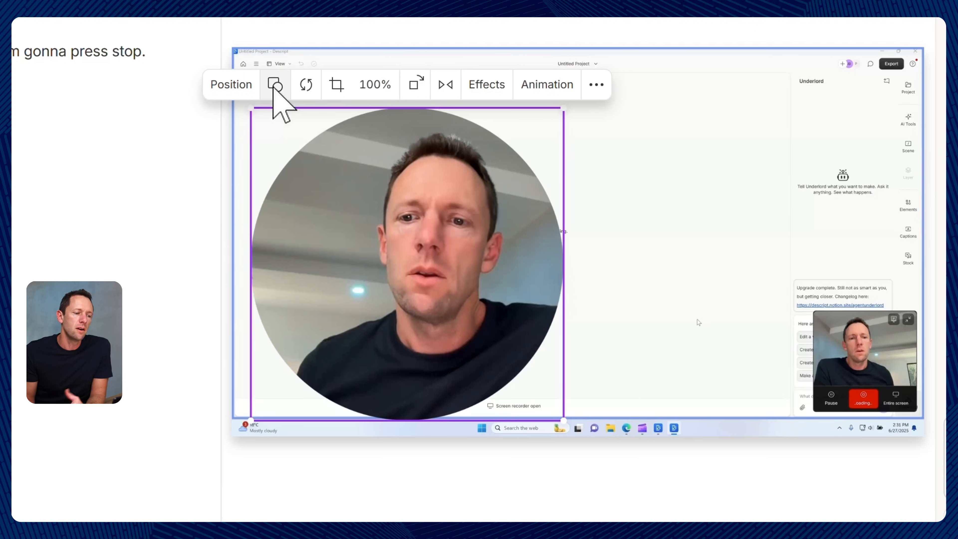
left_click(275, 84)
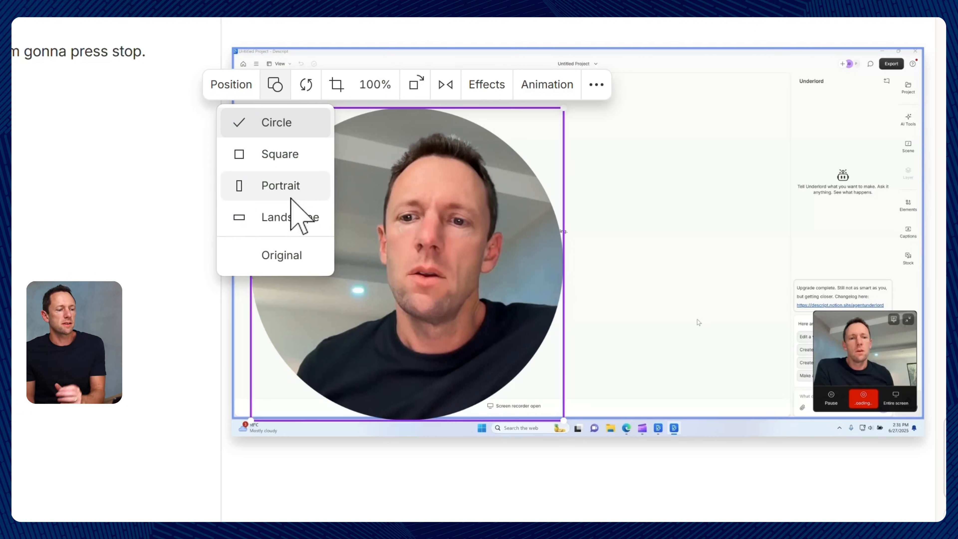
left_click(280, 186)
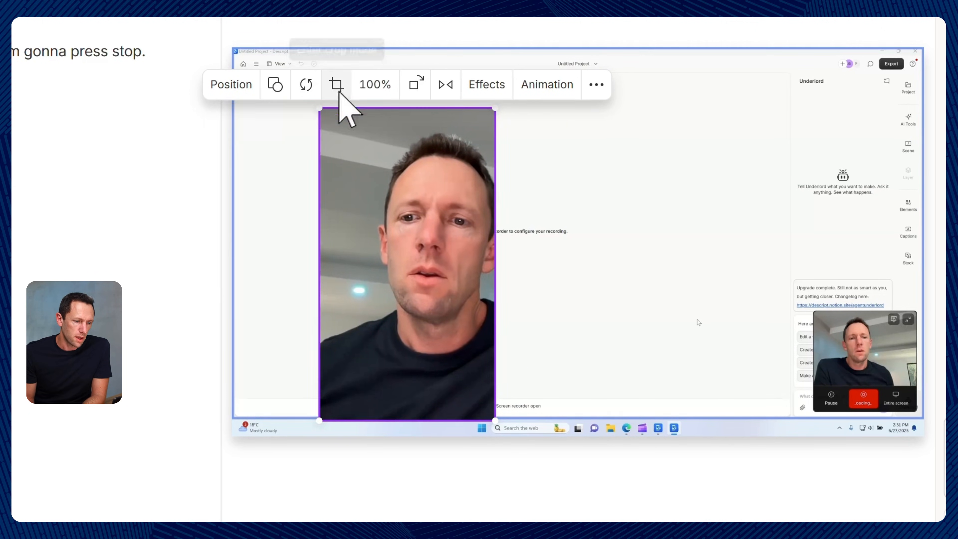
left_click(337, 84)
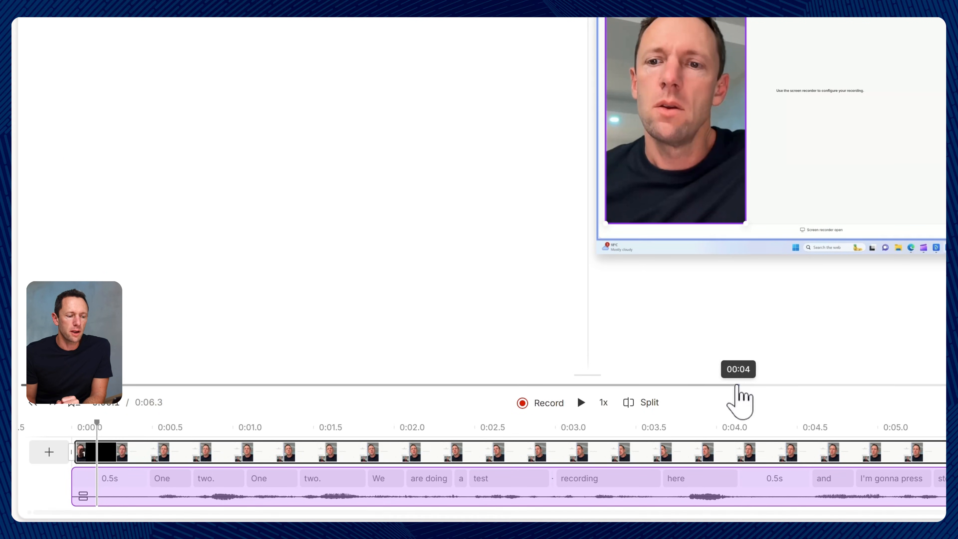
mouse_move(591, 394)
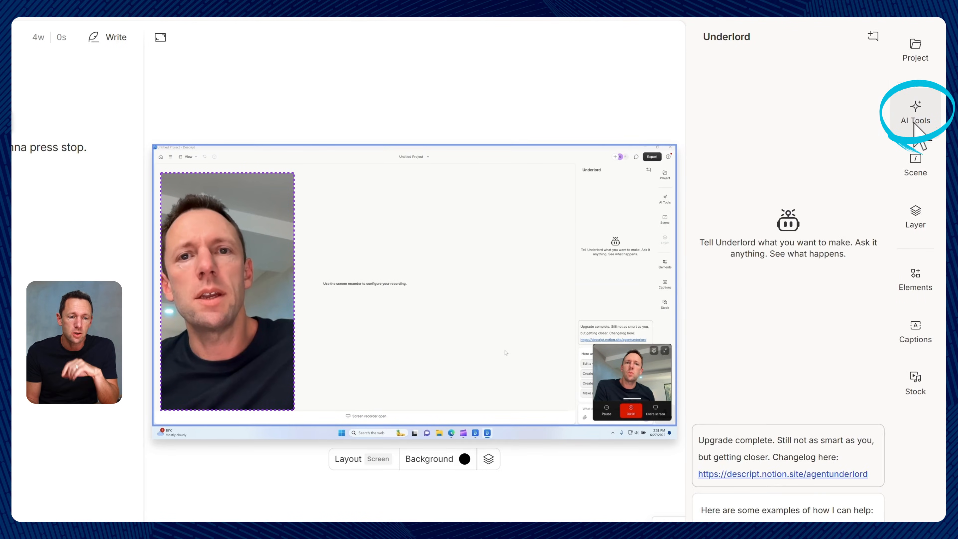
Show the AI Tools panel with sound fixes and look tools like eye contact
left_click(915, 110)
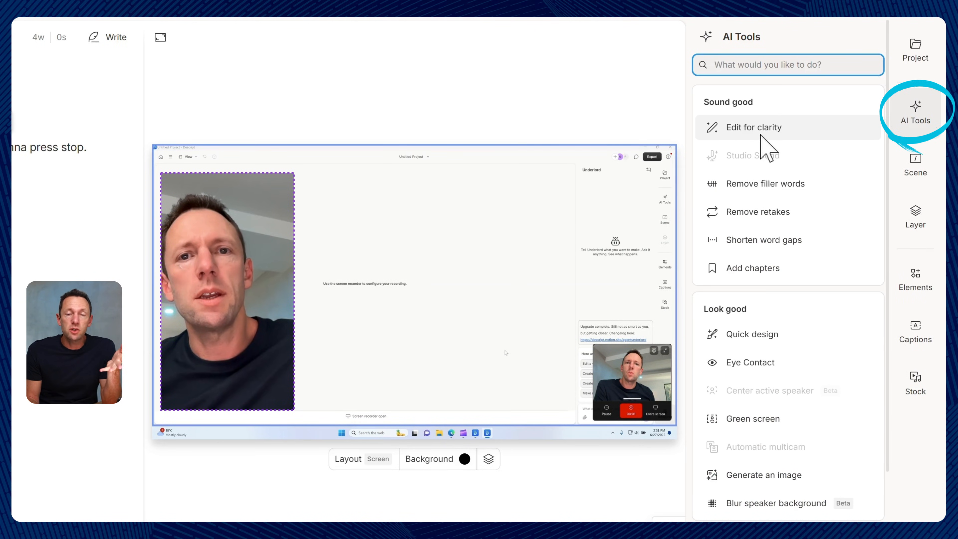
mouse_move(753, 127)
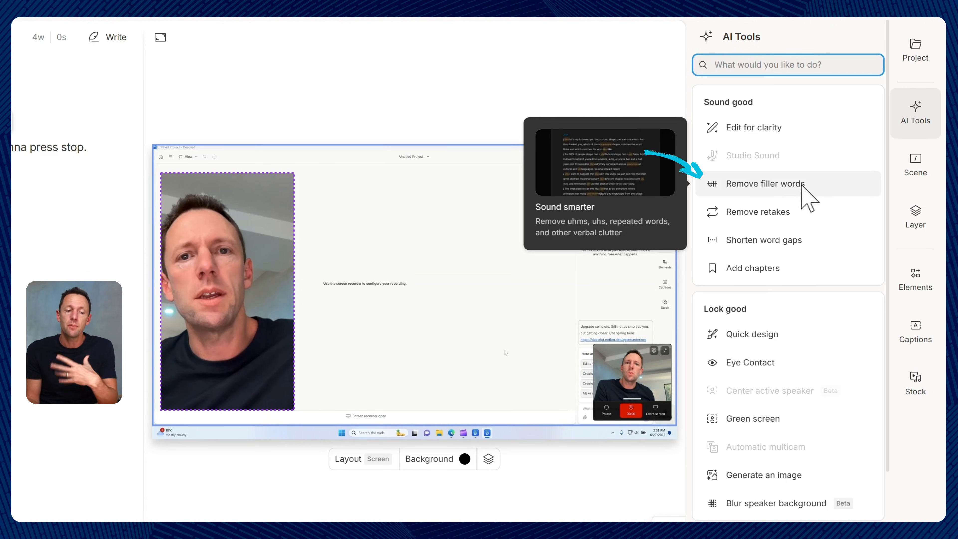
mouse_move(757, 212)
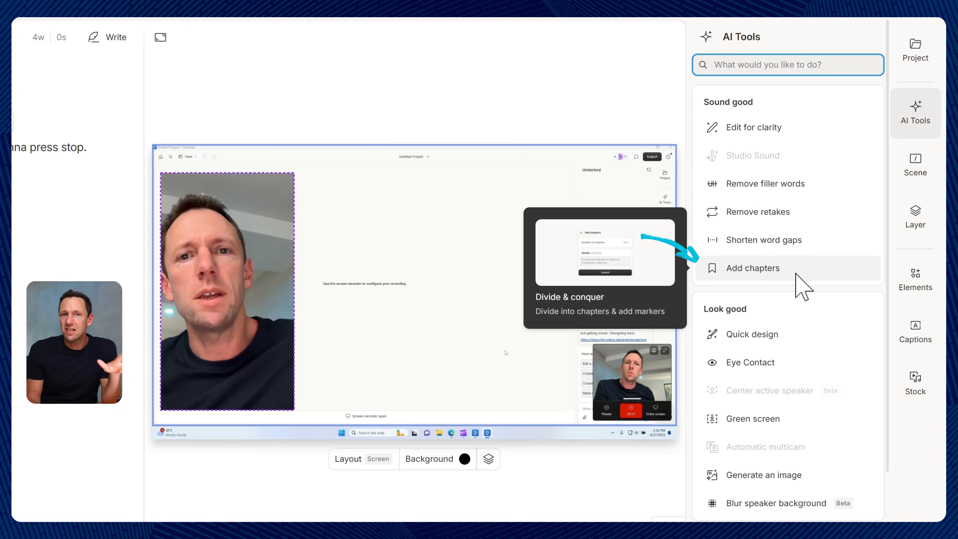
mouse_move(750, 362)
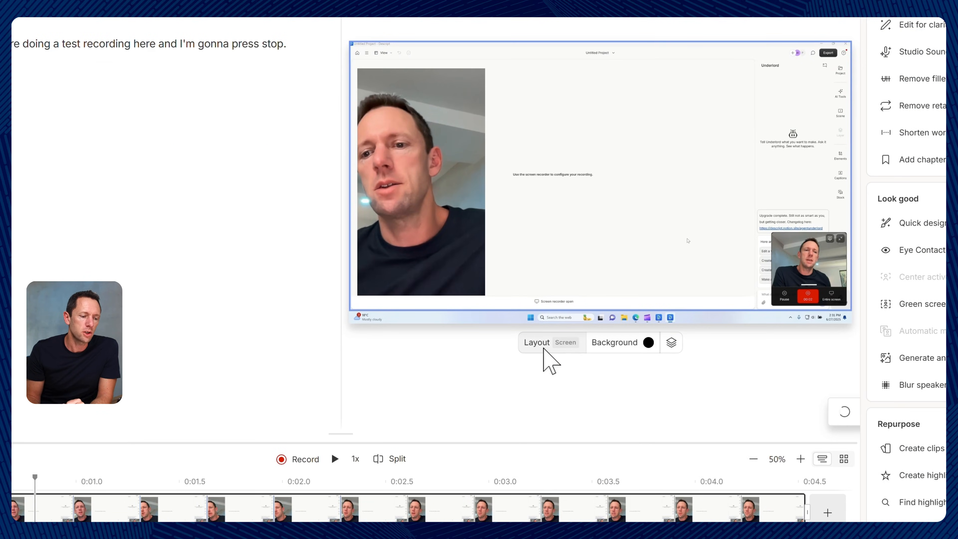
Apply a Screen layout preset placing the webcam side by side with the screen capture
left_click(536, 342)
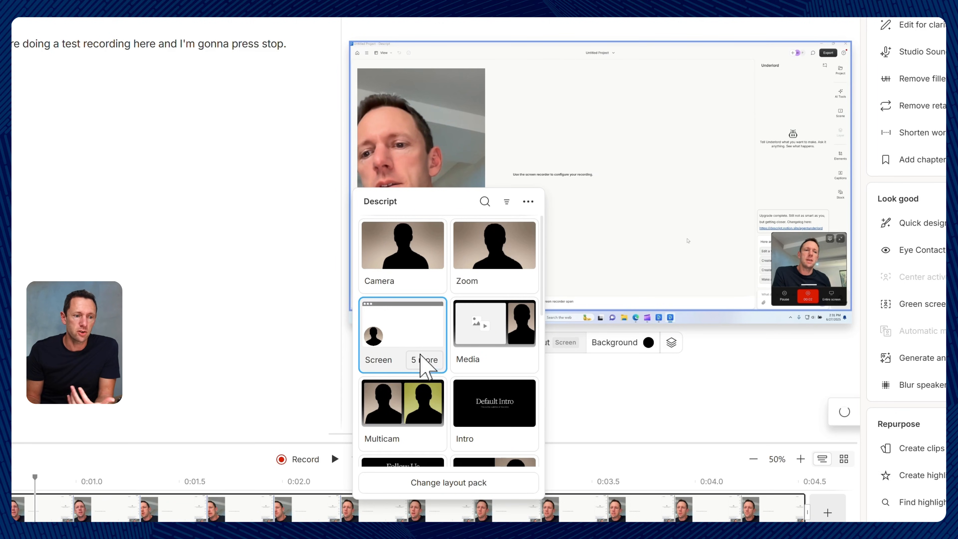
left_click(424, 359)
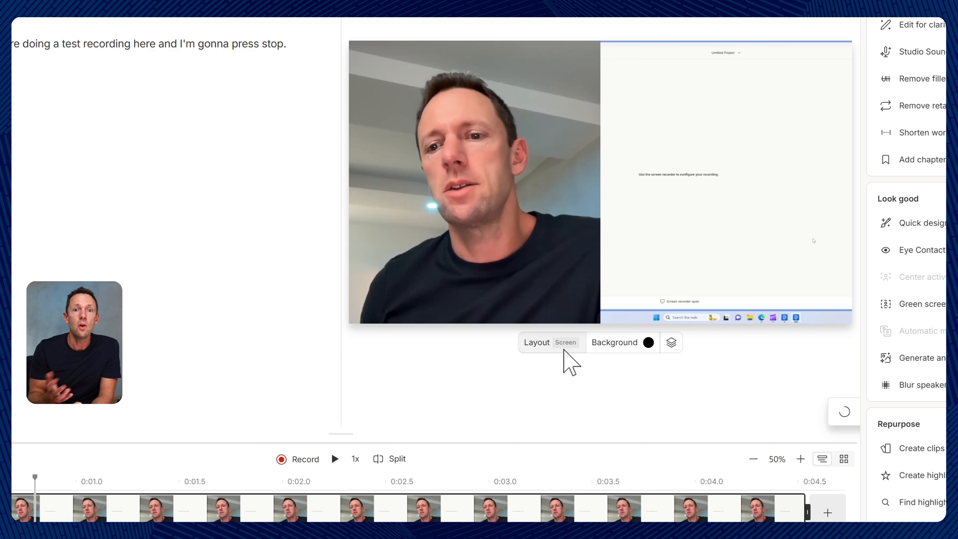
mouse_move(299, 101)
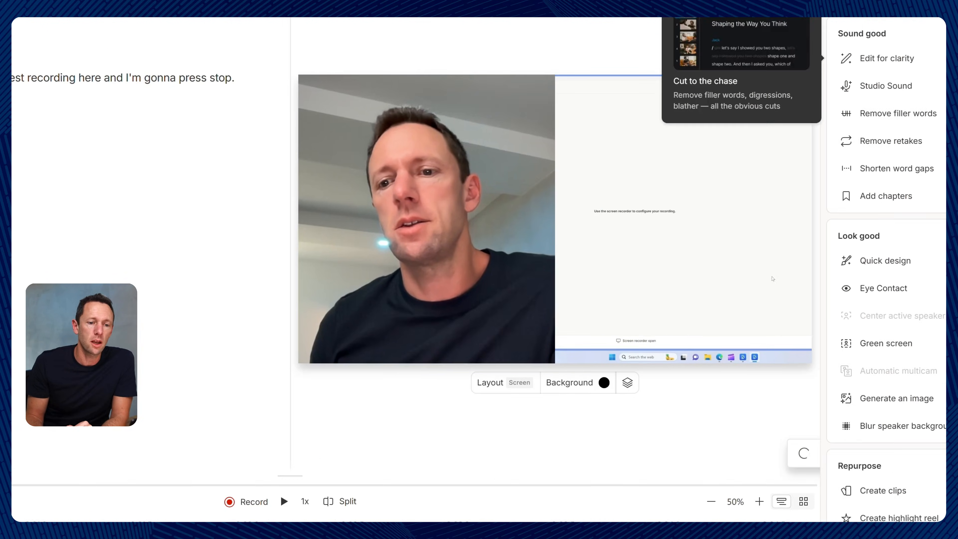
View the Timeline export formats such as Premiere, Final Cut and DaVinci Resolve
left_click(879, 51)
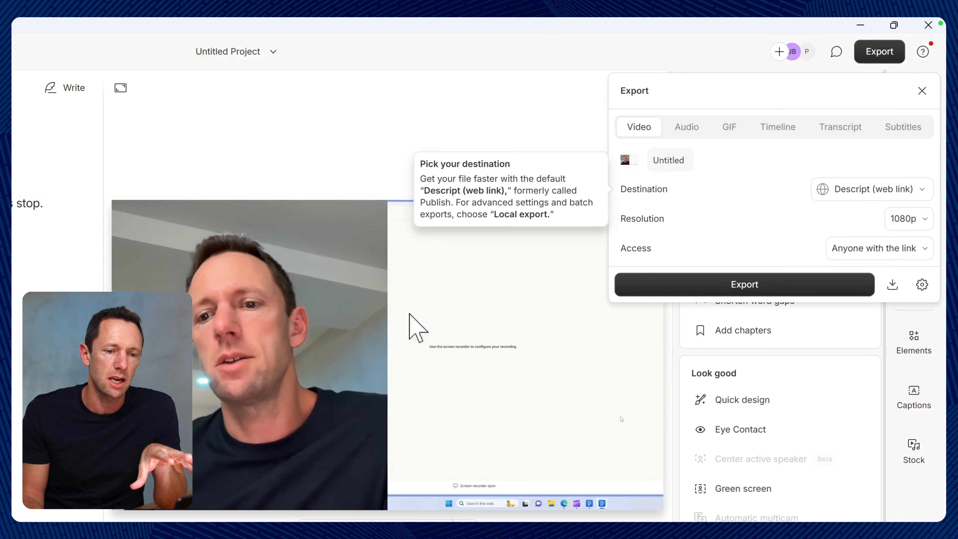
left_click(776, 126)
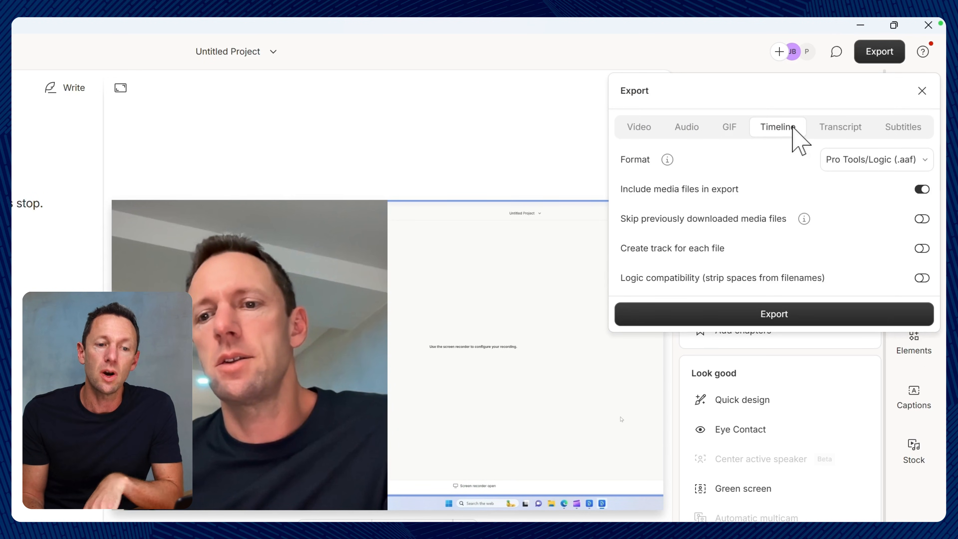
left_click(876, 160)
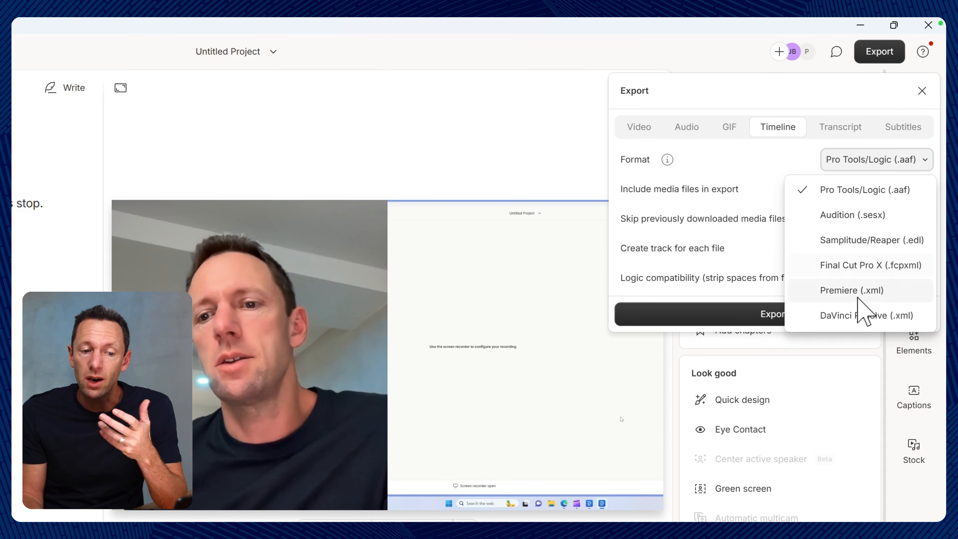
mouse_move(777, 171)
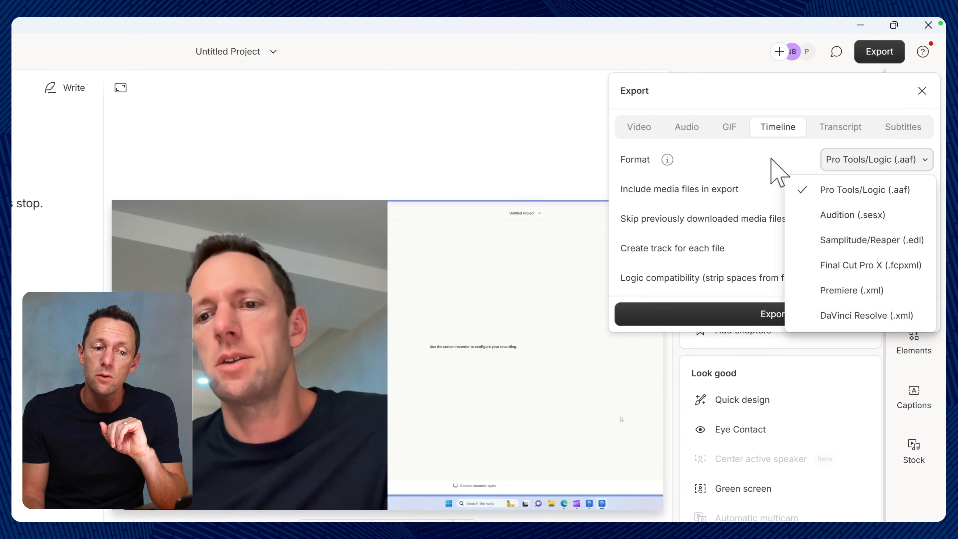
mouse_move(739, 126)
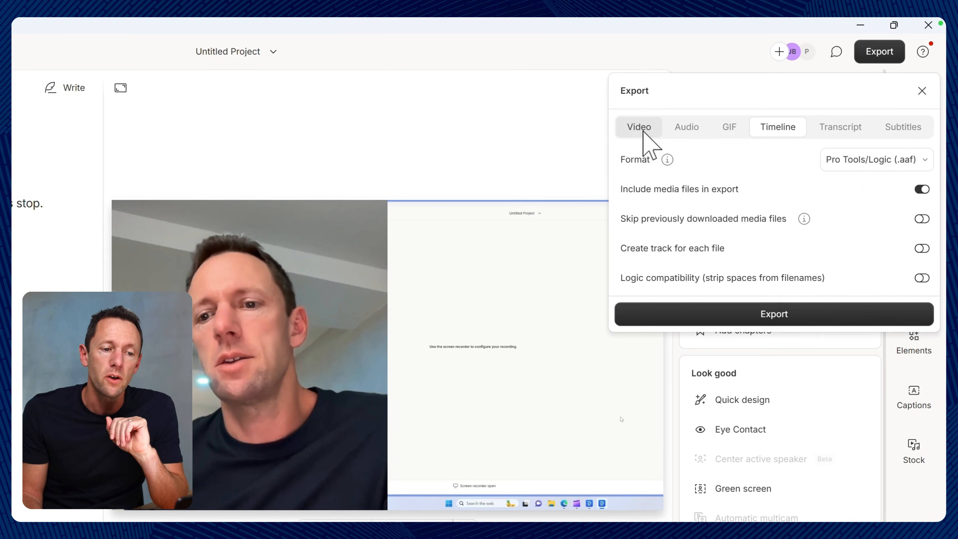
Set the Video export destination to Local export with Max 4K resolution
left_click(638, 127)
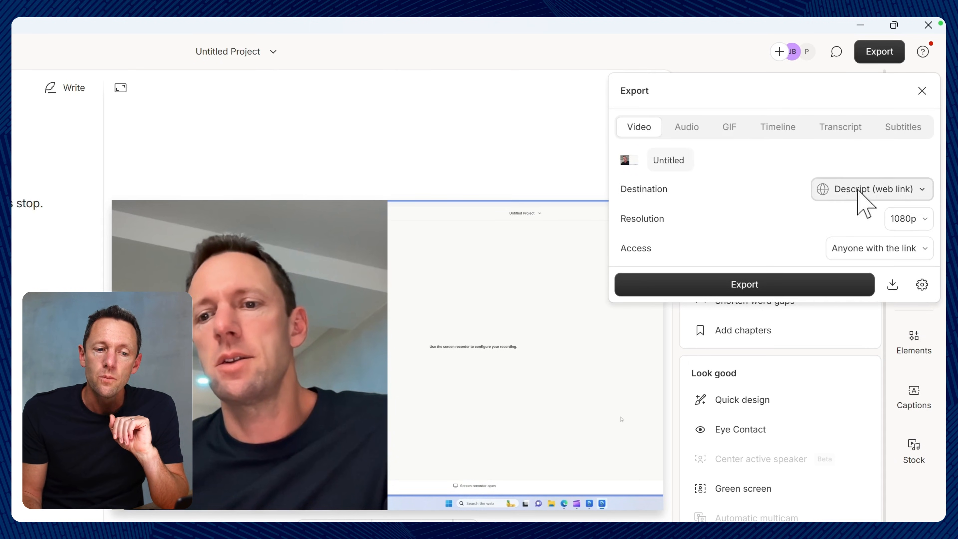
left_click(870, 189)
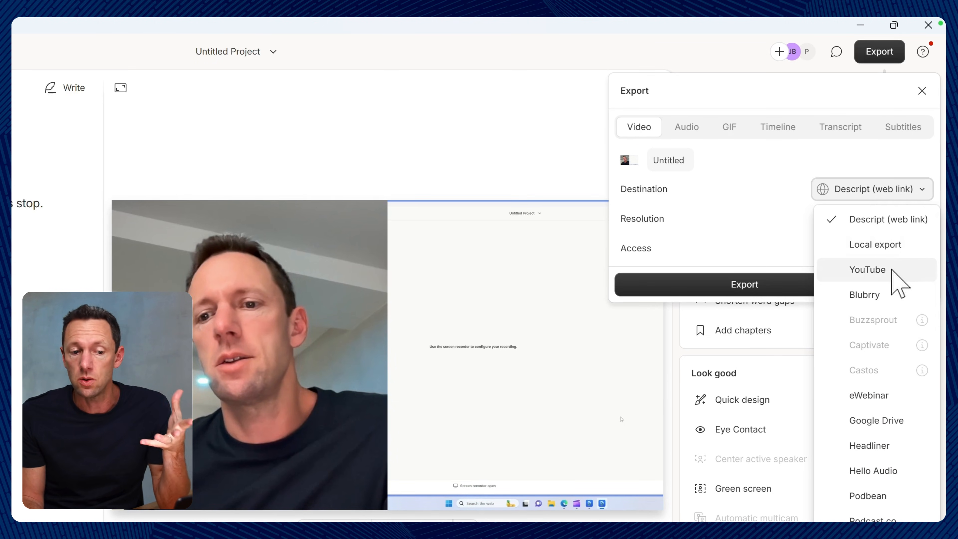
mouse_move(876, 420)
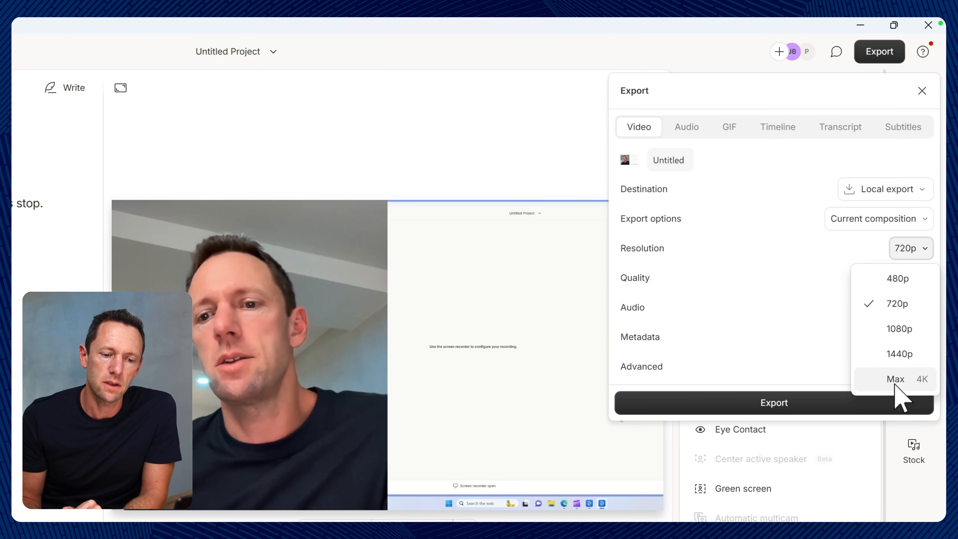
left_click(895, 379)
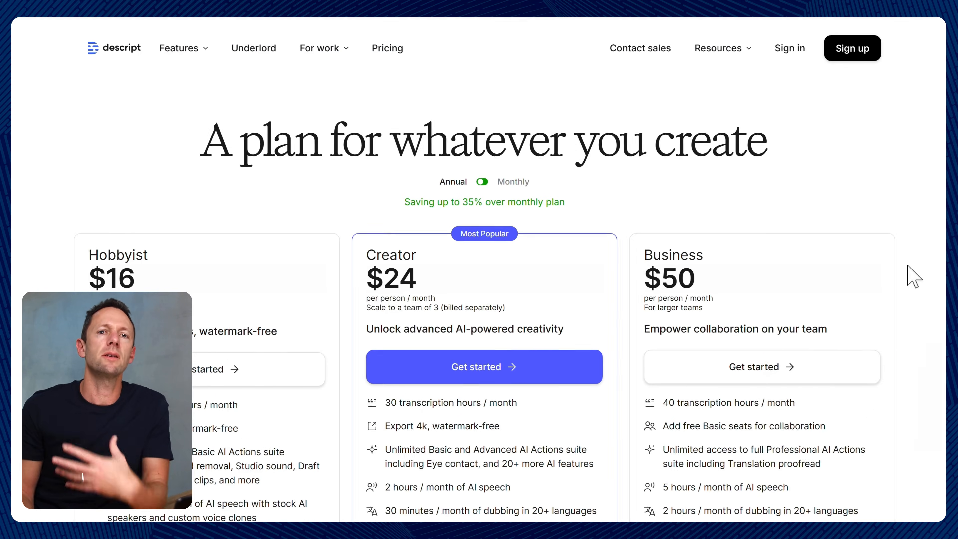
Switch the pricing toggle to Monthly, showing Hobbyist $24, Creator $35, Business $65
scroll("down", 3)
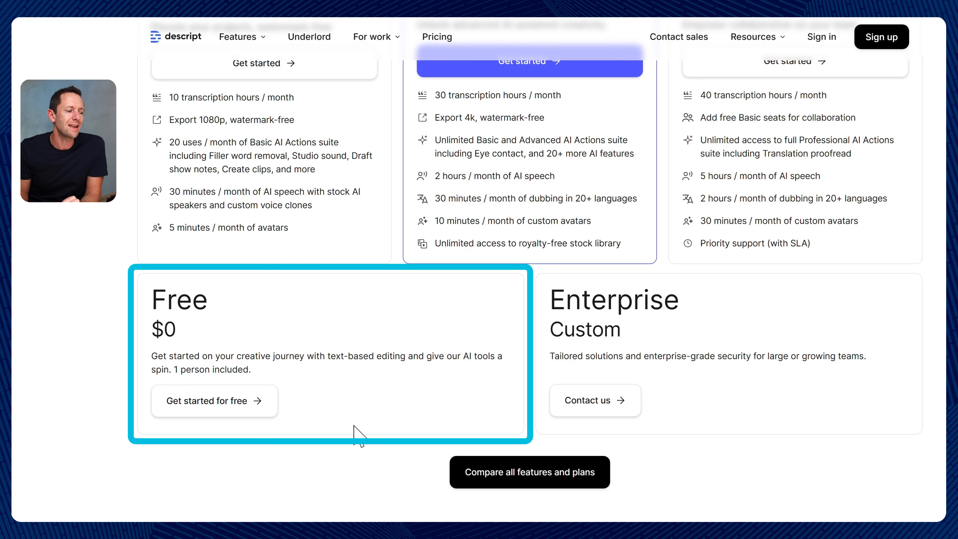
mouse_move(360, 428)
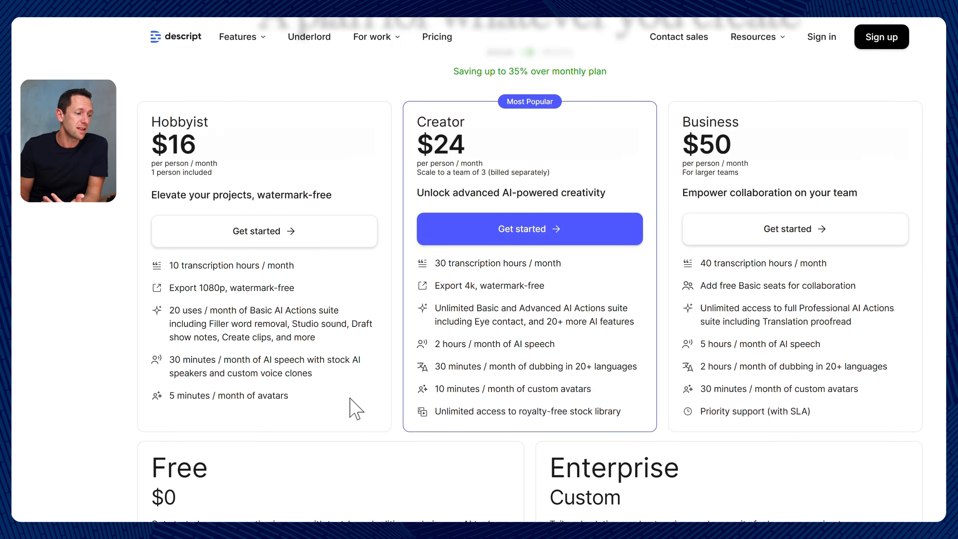
mouse_move(223, 117)
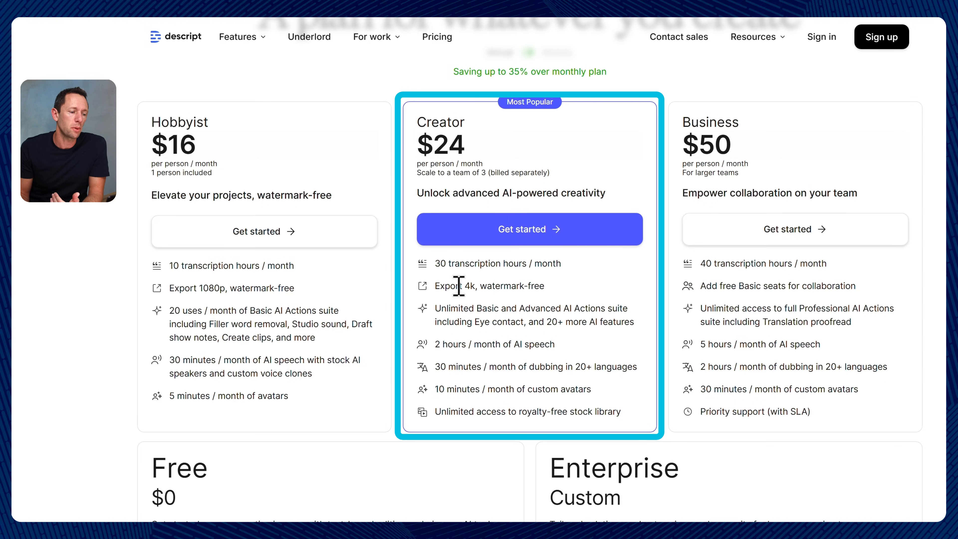
mouse_move(481, 282)
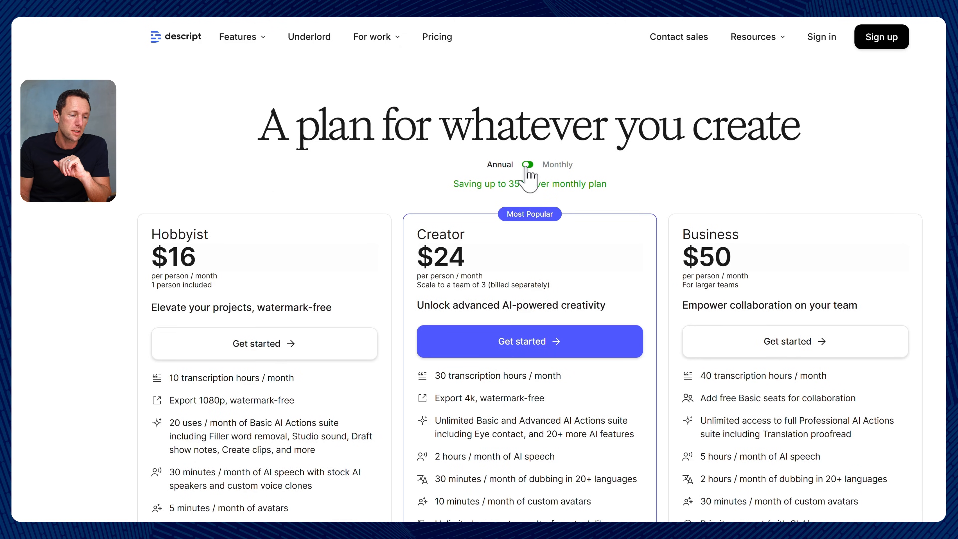
left_click(527, 165)
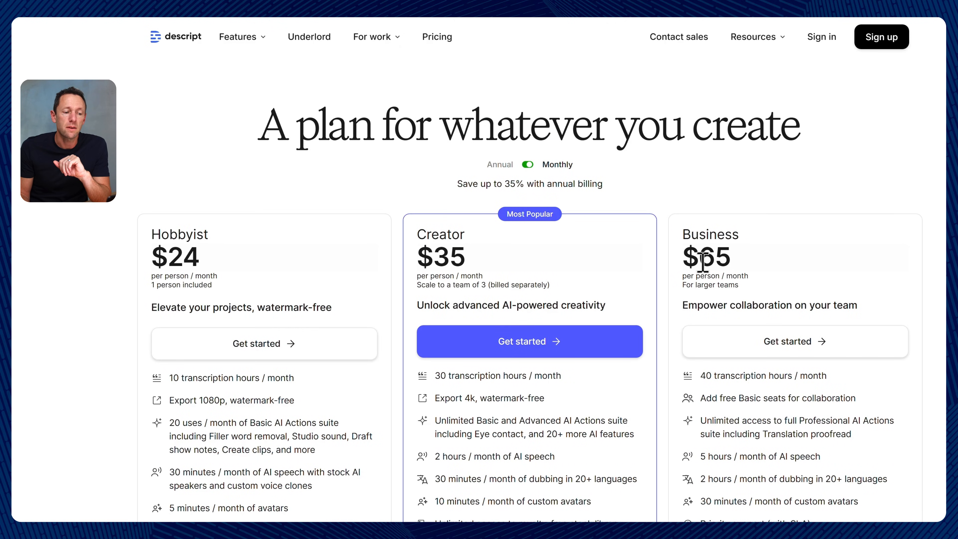